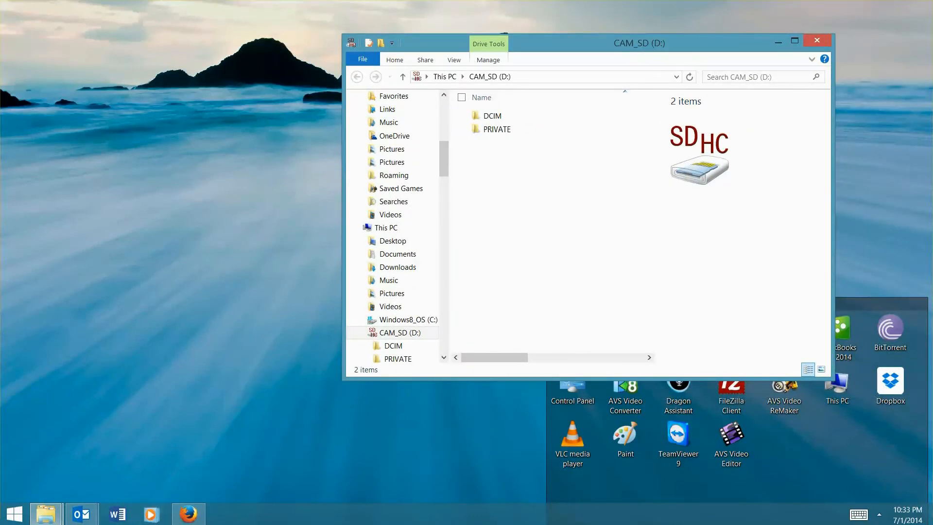
mouse_move(644, 228)
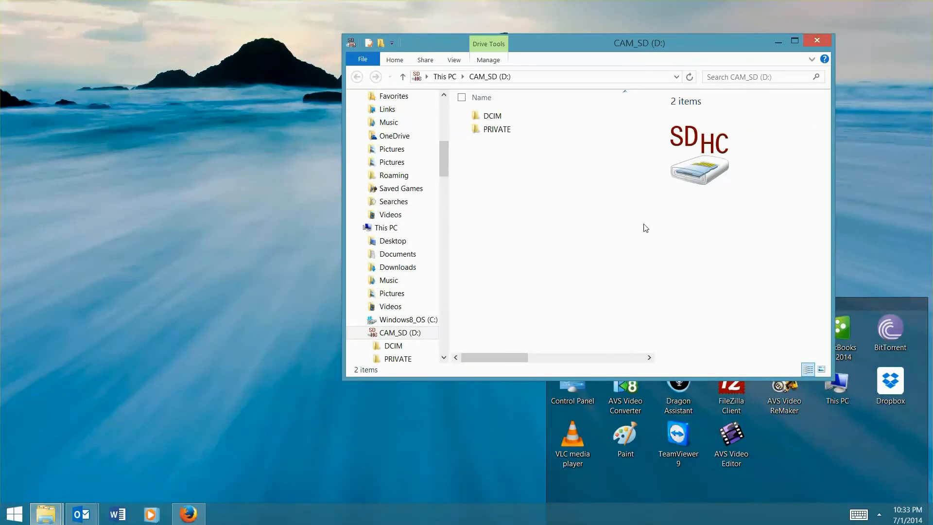
Create desktop folder 'John Doe 7.11.14' and copy the card's DCIM and PRIVATE folders into it.
left_click(491, 116)
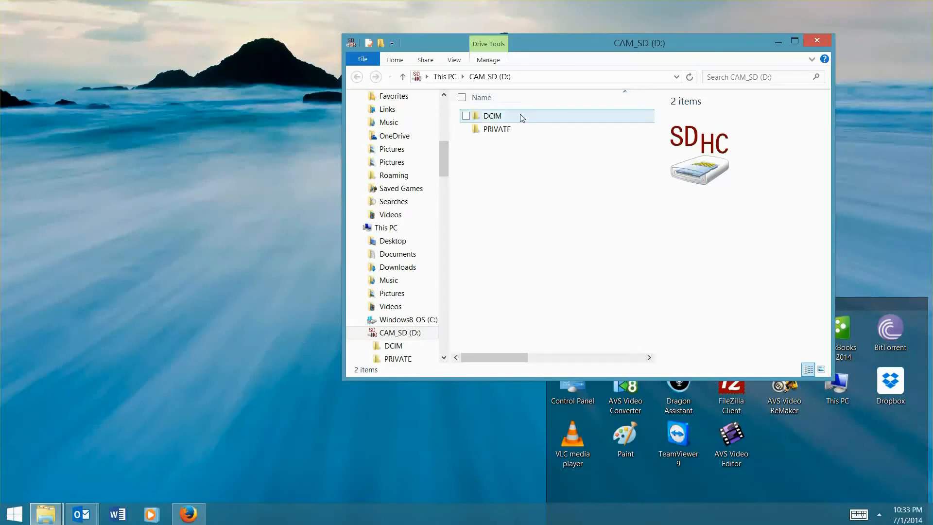
left_click(496, 129)
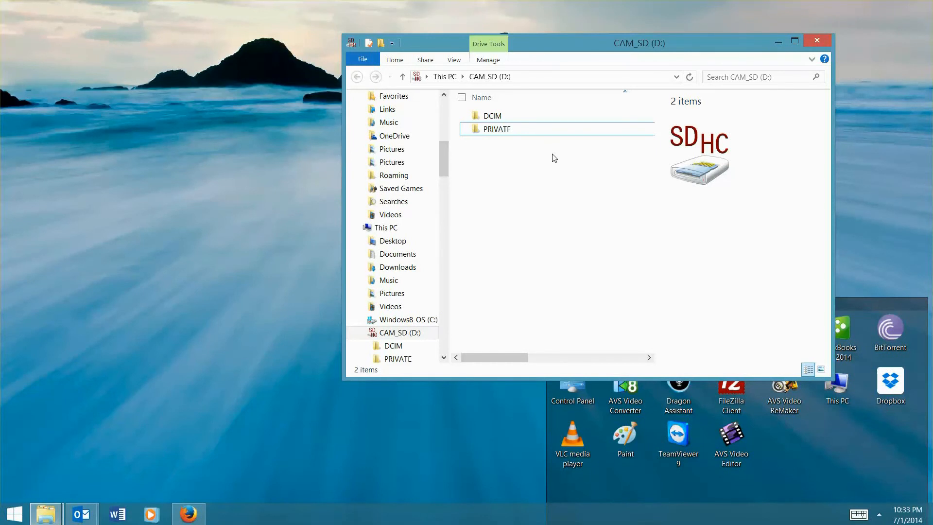
mouse_move(37, 64)
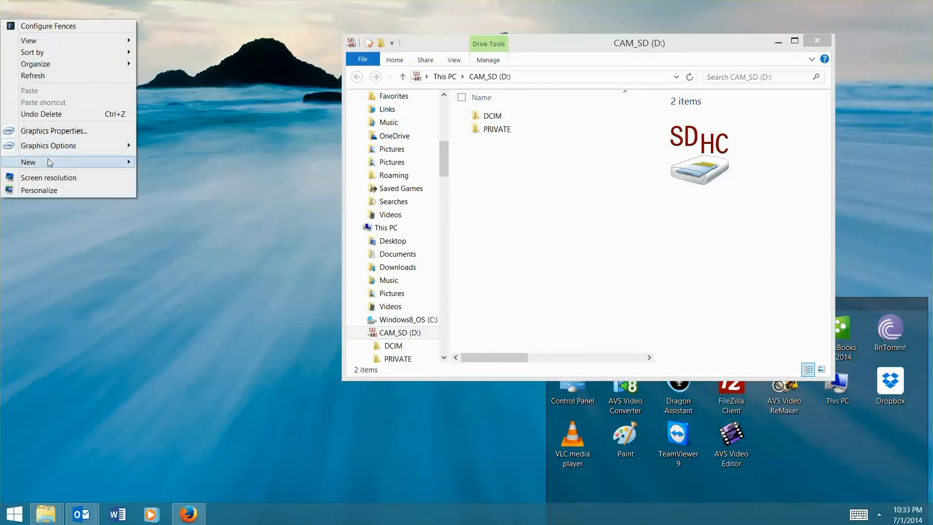
left_click(29, 162)
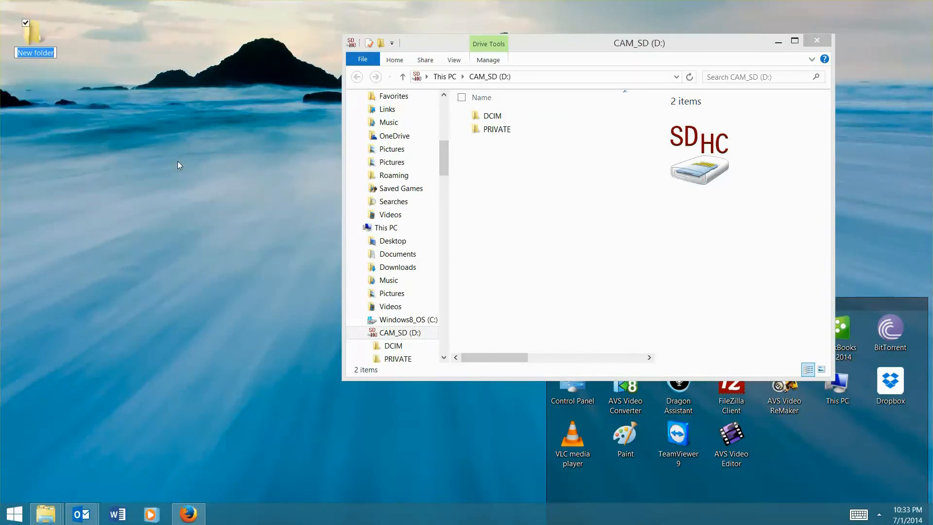
type("John Doe.")
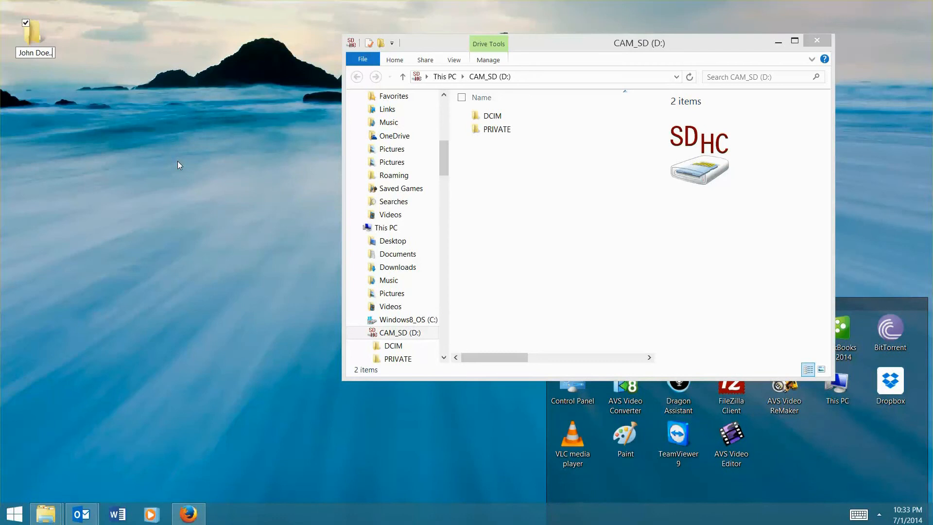
type("7.1")
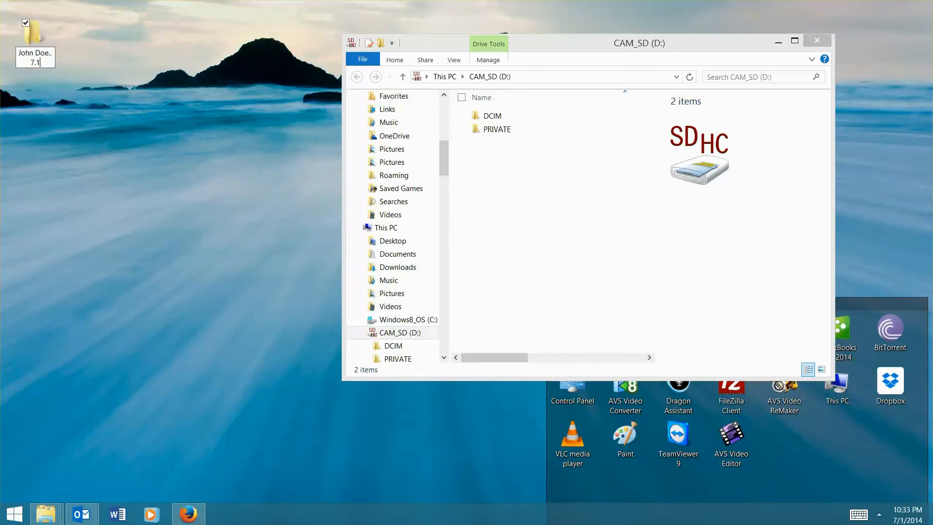
type("1.14")
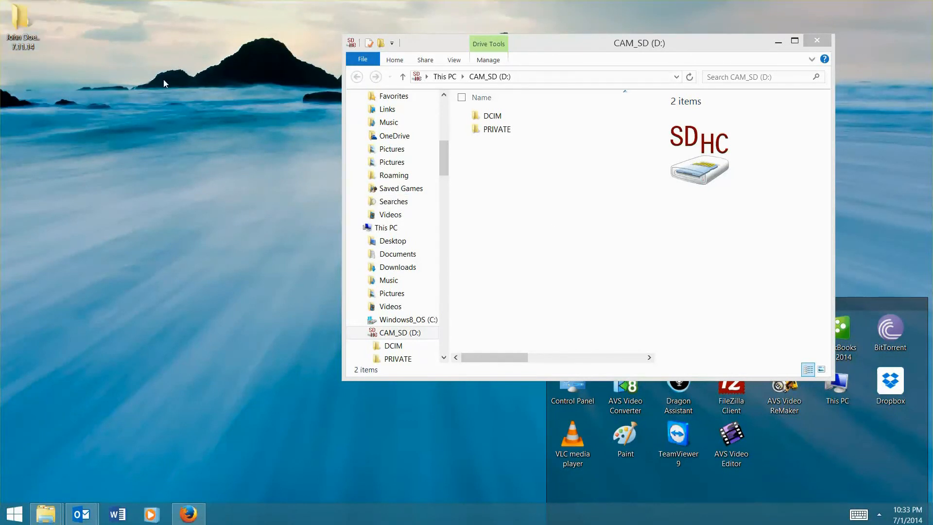
mouse_move(514, 153)
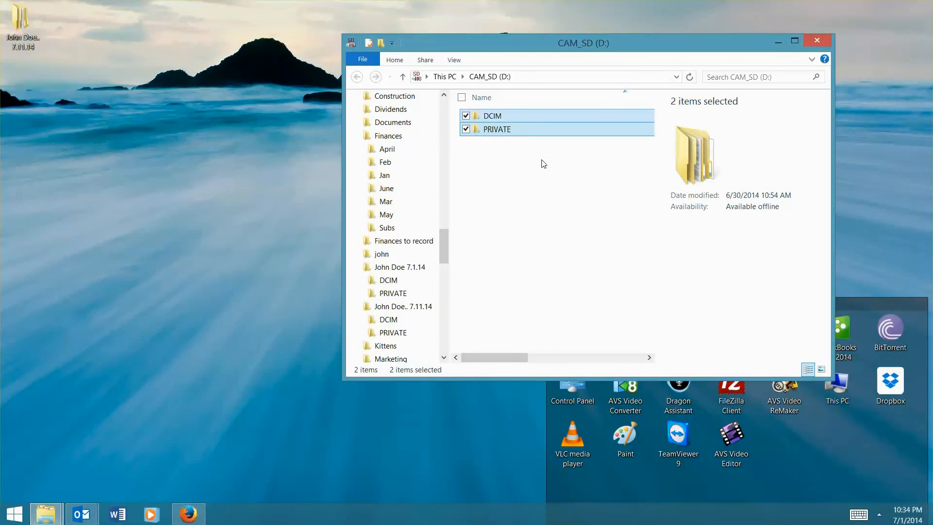
mouse_move(520, 112)
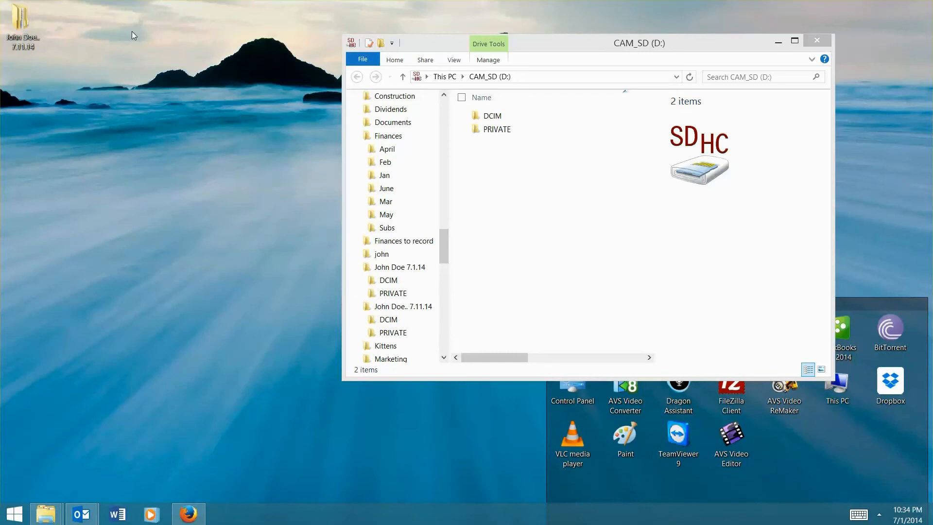
mouse_move(530, 37)
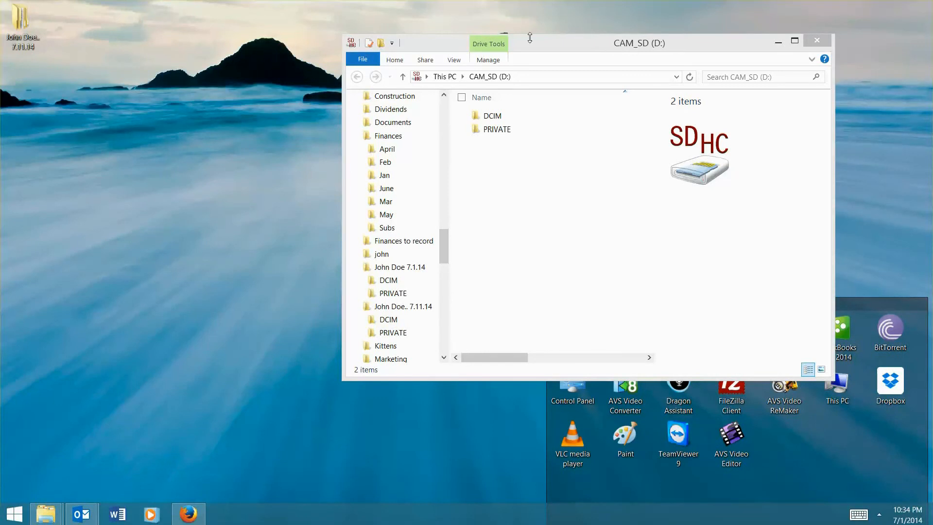
mouse_move(91, 8)
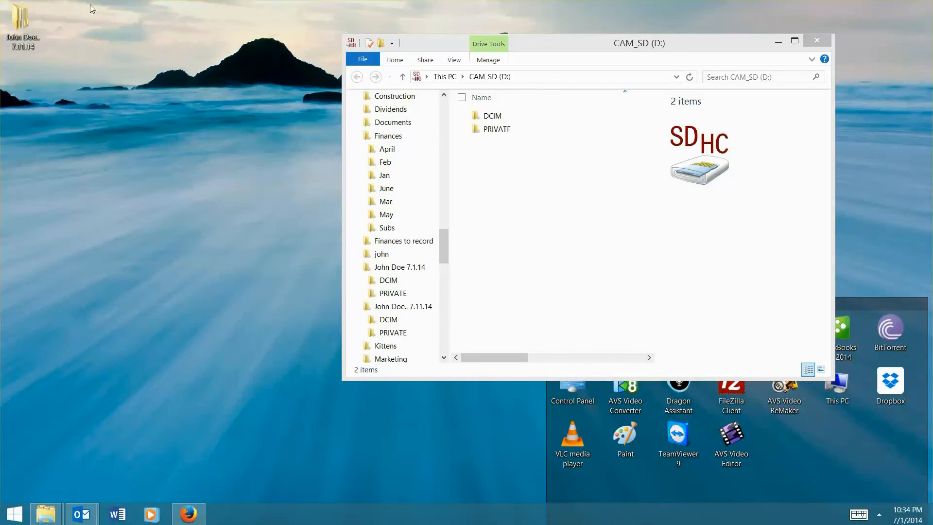
left_click(23, 24)
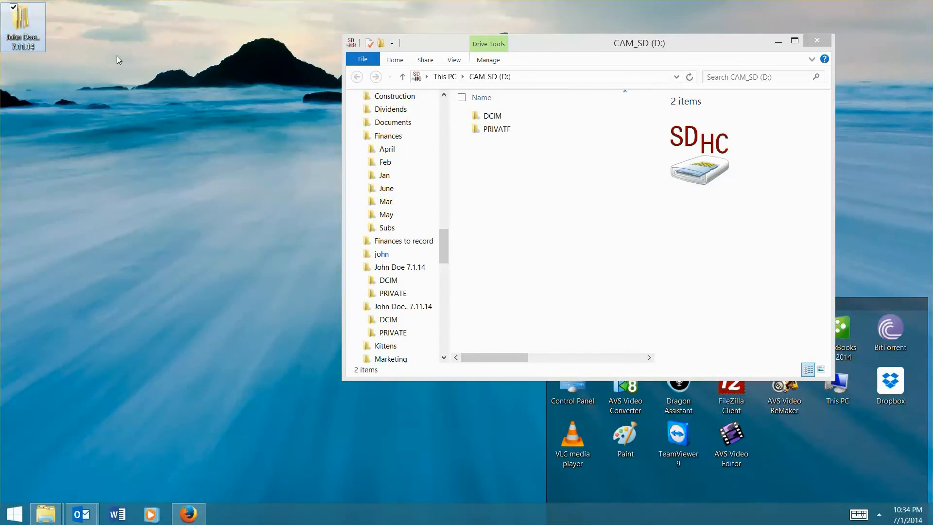
mouse_move(559, 143)
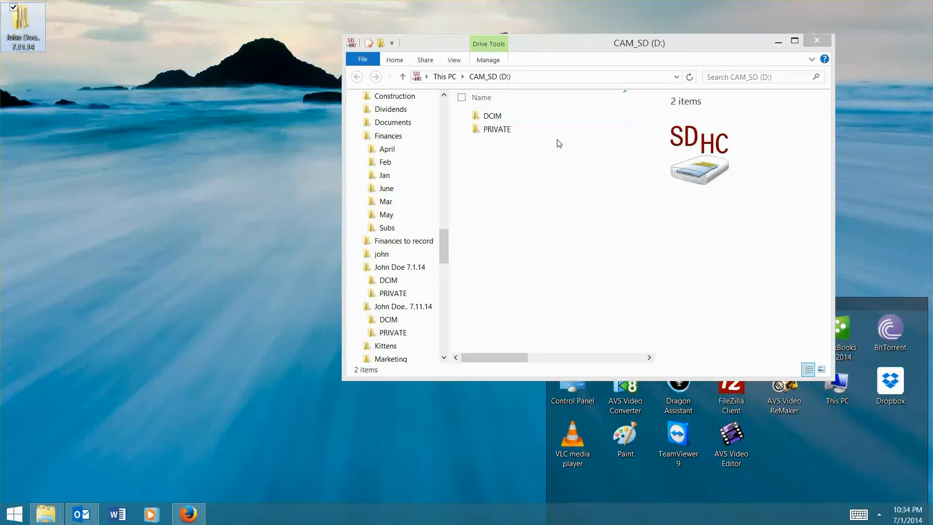
Browse the copied folder to the STREAM clips and view clip 00000's details.
left_click(815, 41)
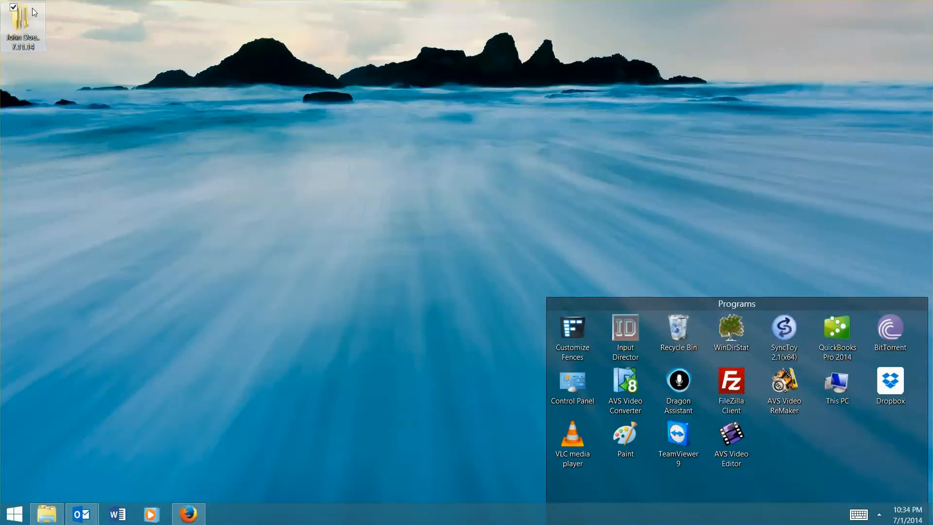
double_click(22, 25)
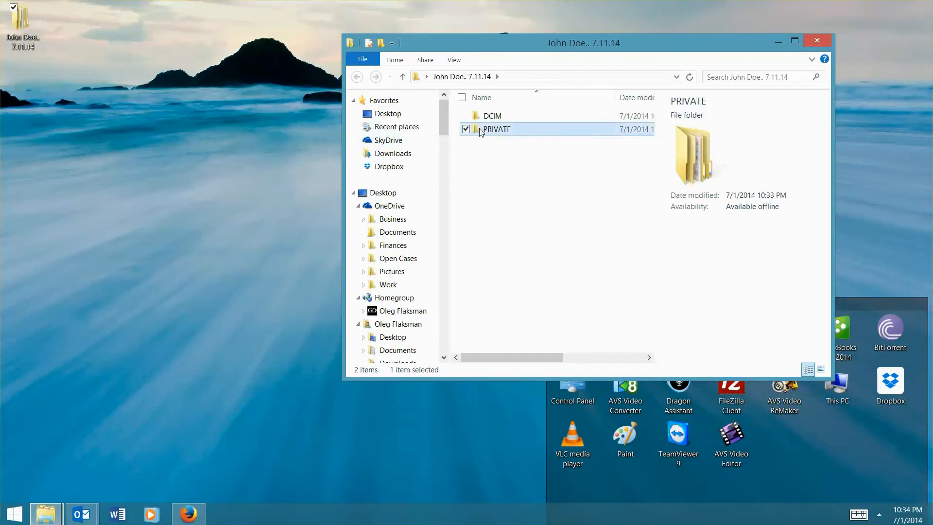
double_click(497, 130)
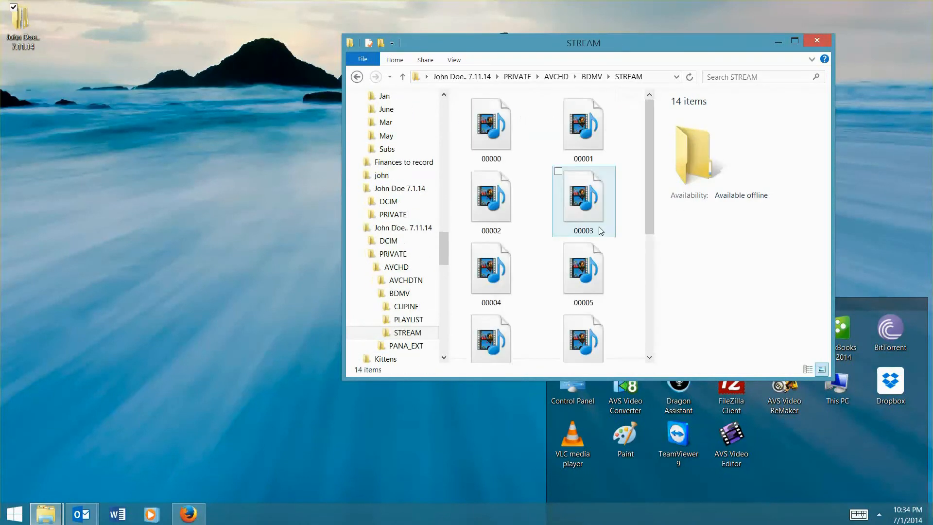
left_click(793, 40)
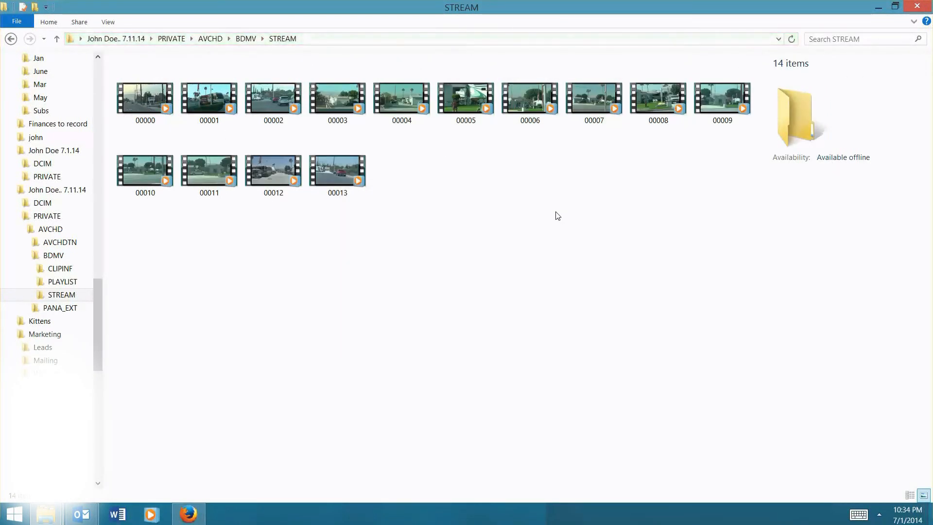
left_click(400, 98)
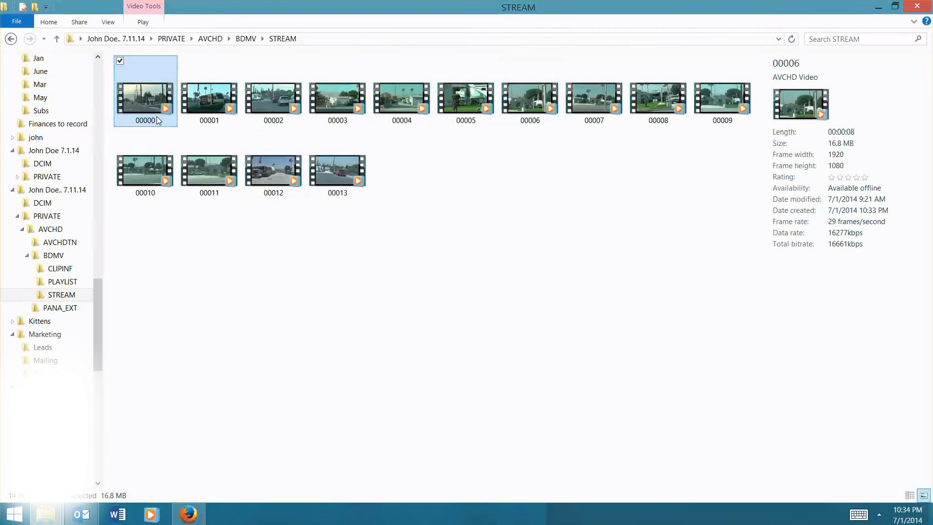
left_click(144, 98)
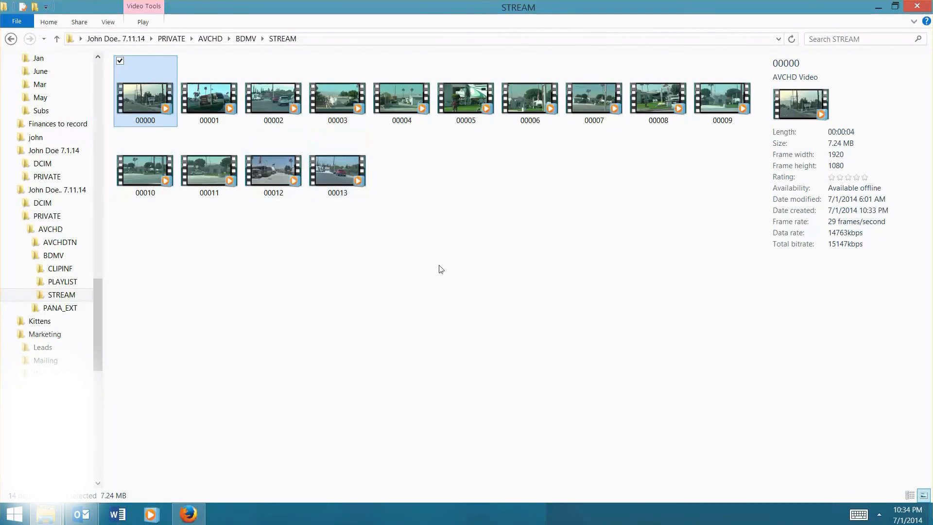
left_click(440, 269)
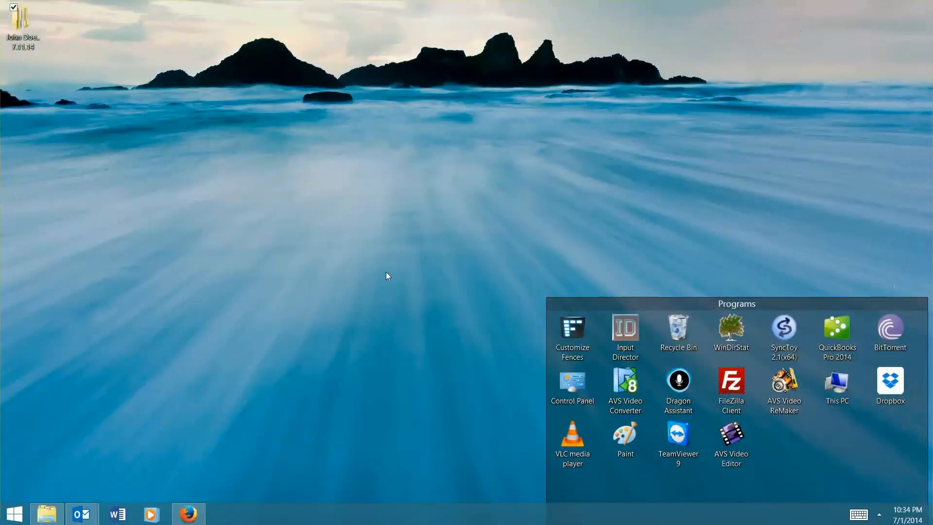
Launch AVS Video Converter 8.5 from its desktop icon.
double_click(625, 384)
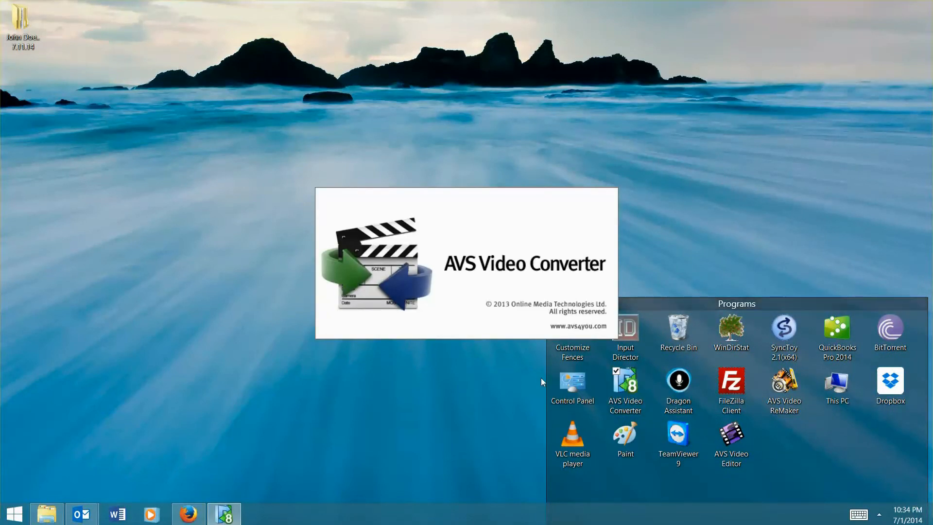
mouse_move(403, 321)
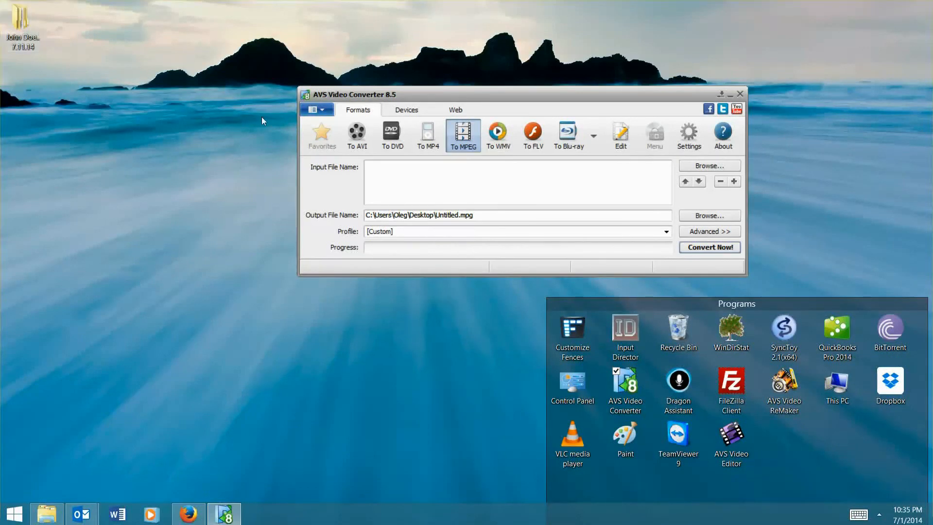
mouse_move(439, 98)
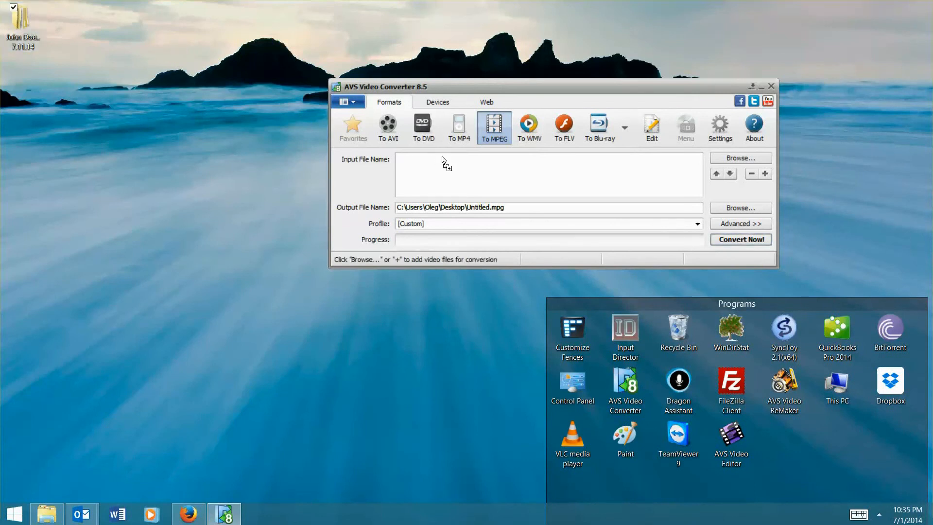
left_click(22, 28)
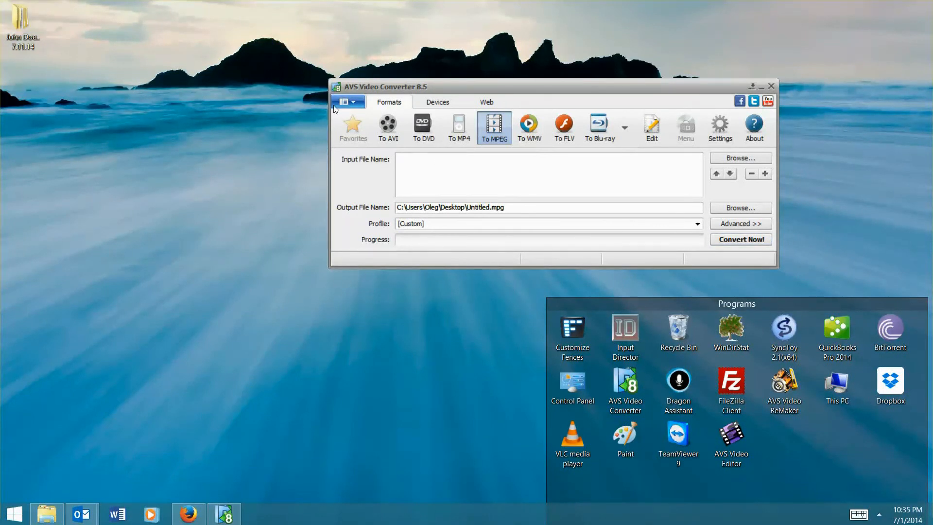
Add all MTS clips from the dated folder's PRIVATE > AVCHD > BDMV > STREAM directory as inputs.
left_click(345, 101)
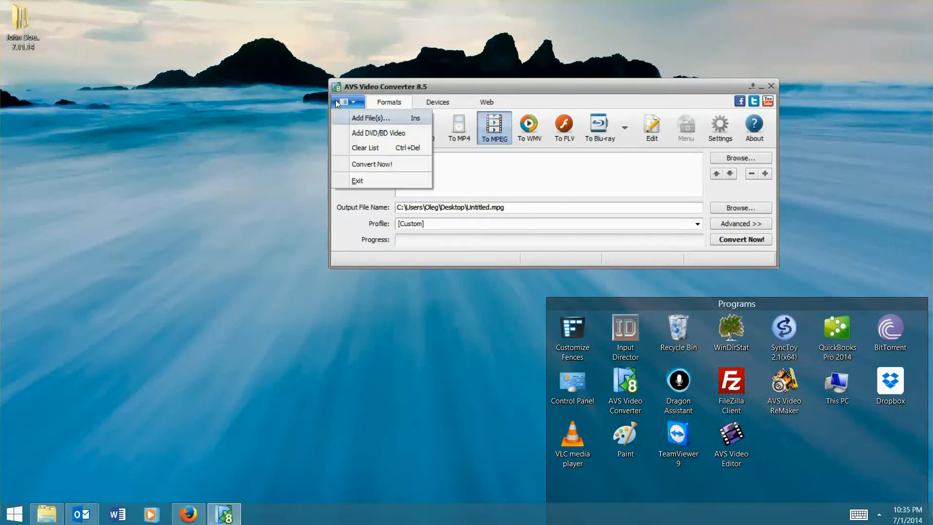
left_click(369, 117)
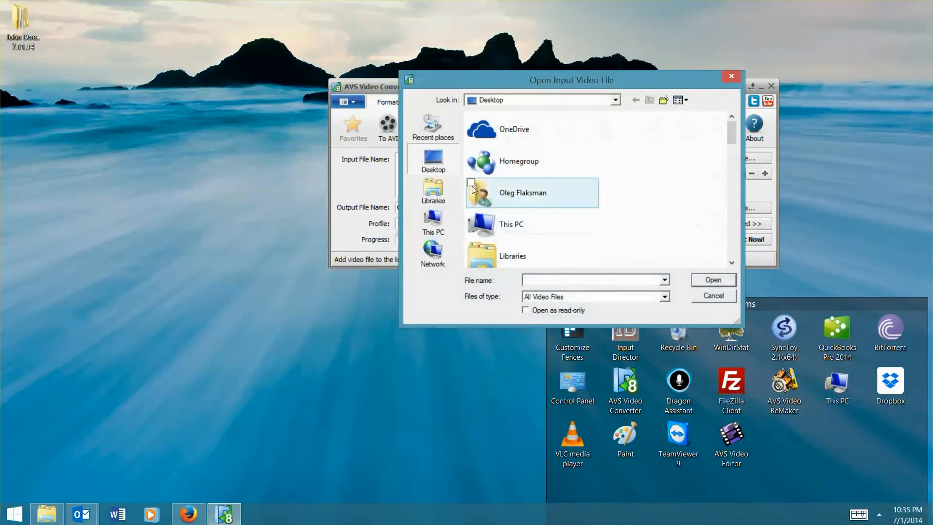
left_click(517, 161)
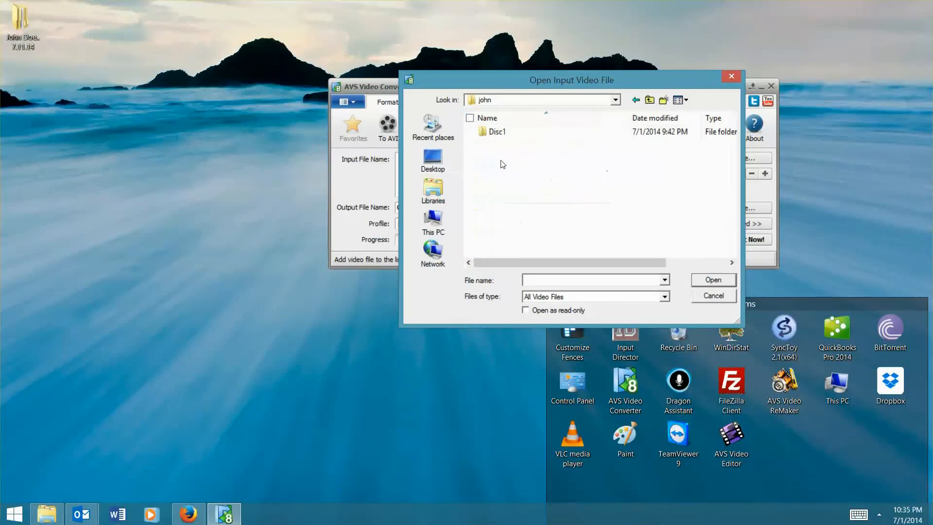
left_click(432, 159)
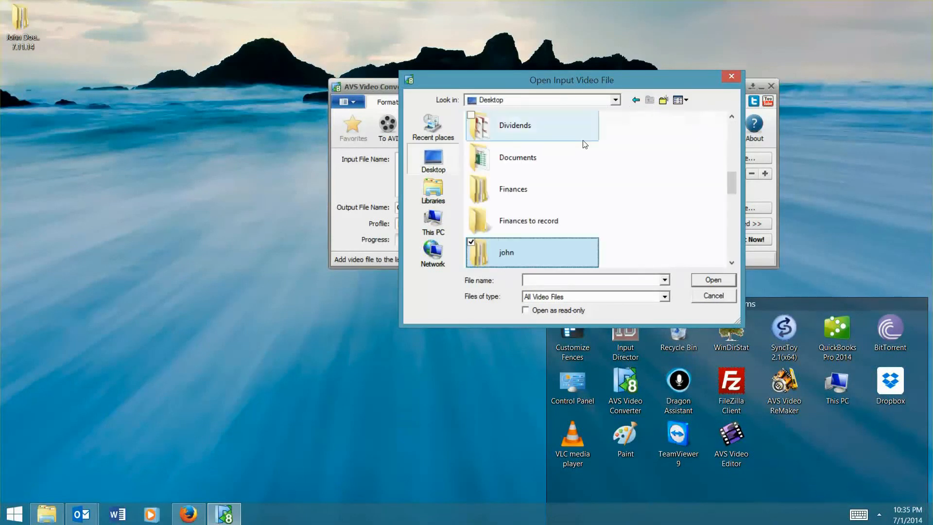
scroll("down", 3)
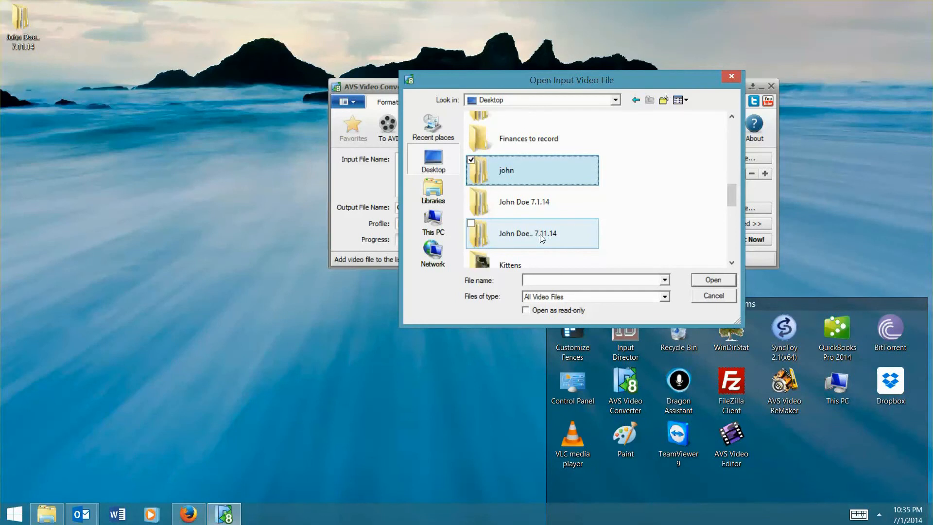
double_click(530, 233)
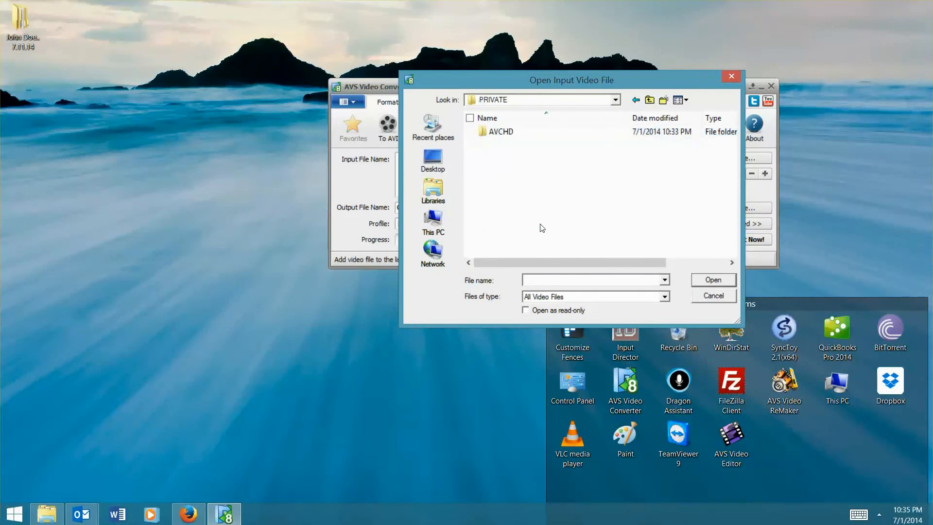
double_click(498, 132)
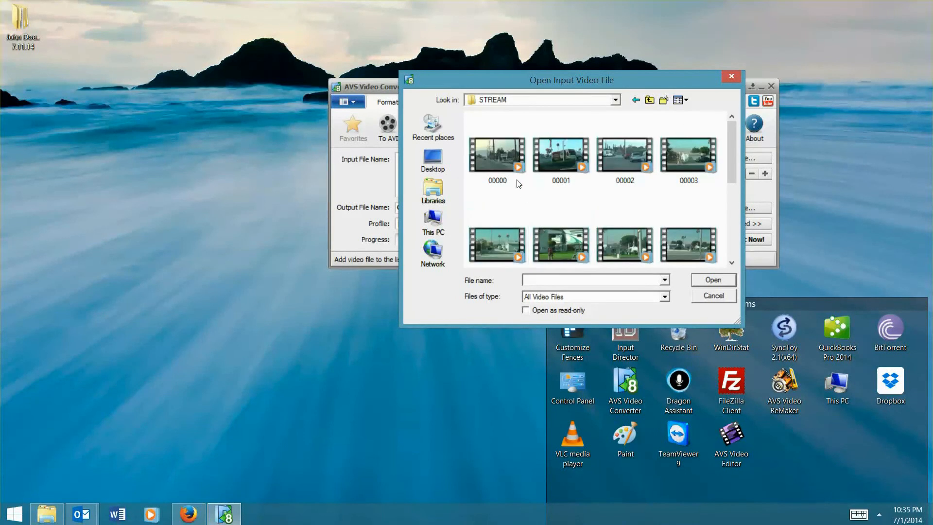
left_click(496, 156)
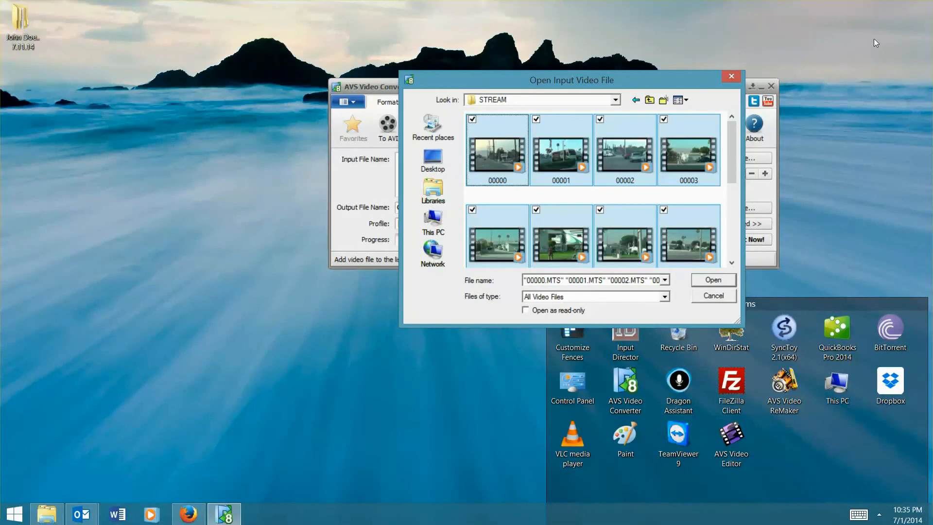
left_click(712, 279)
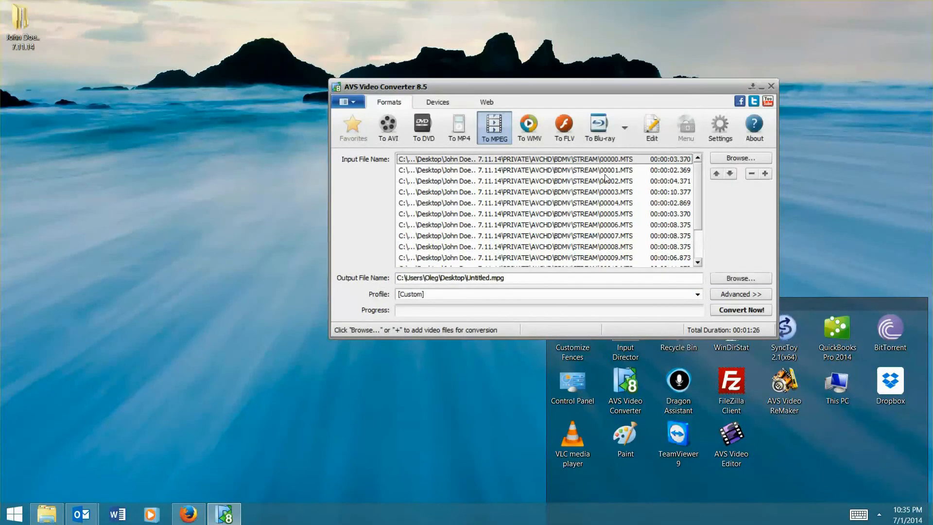
mouse_move(607, 88)
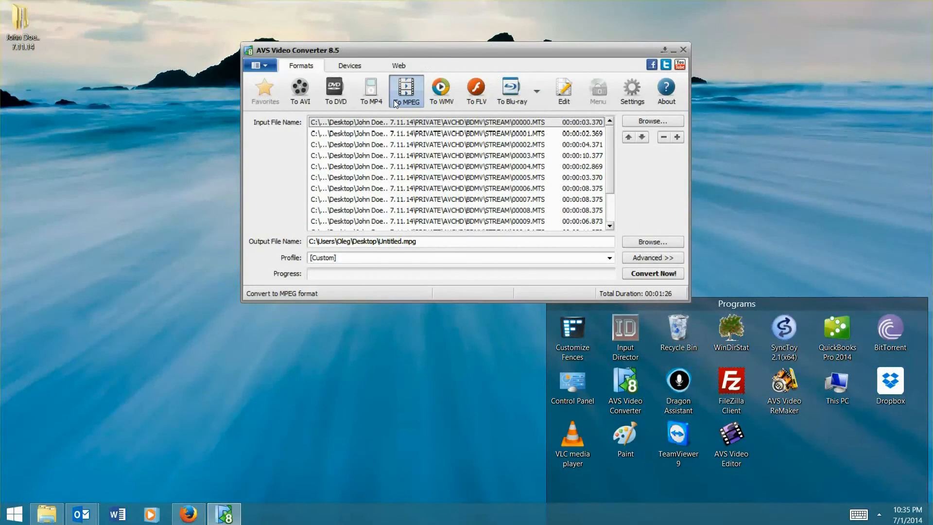
mouse_move(622, 233)
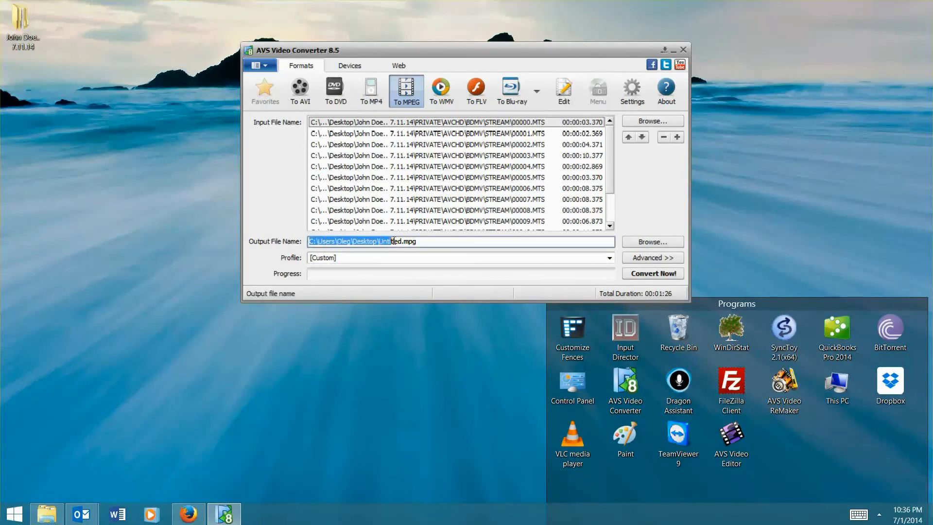
left_click(652, 242)
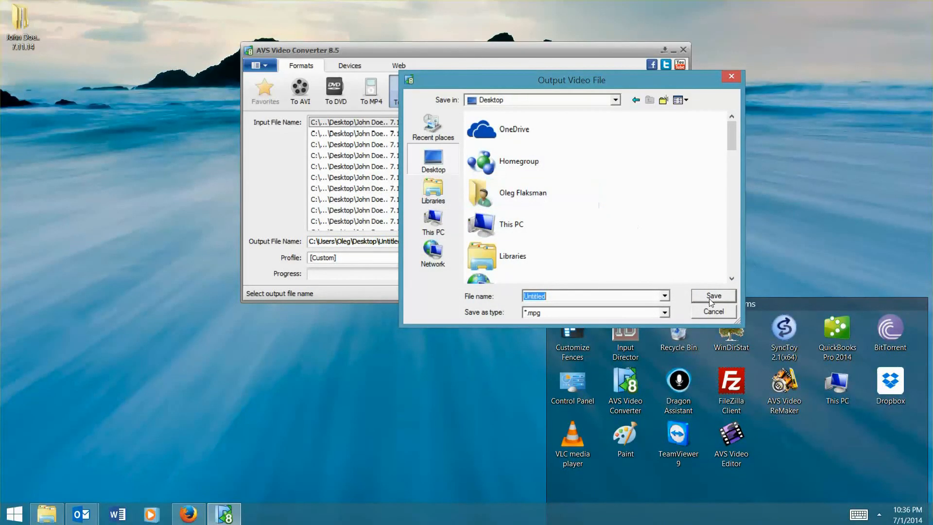
left_click(713, 299)
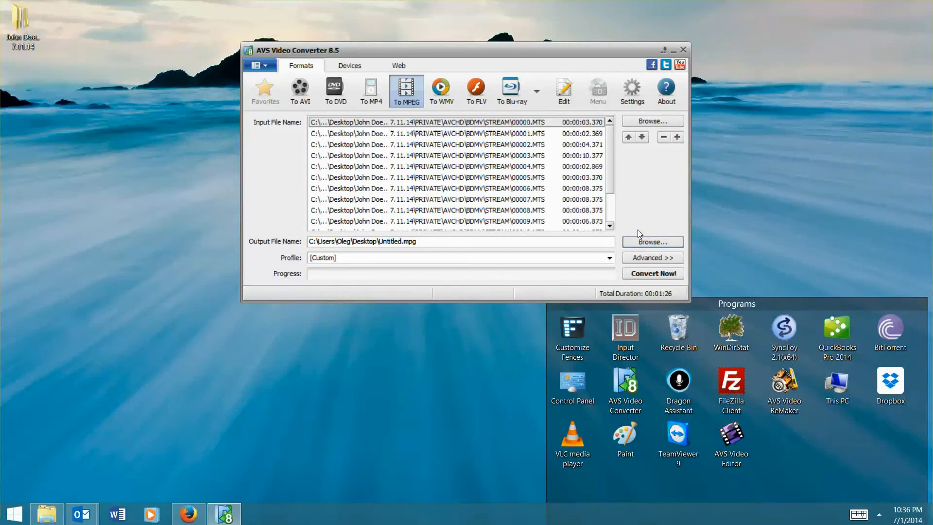
mouse_move(535, 260)
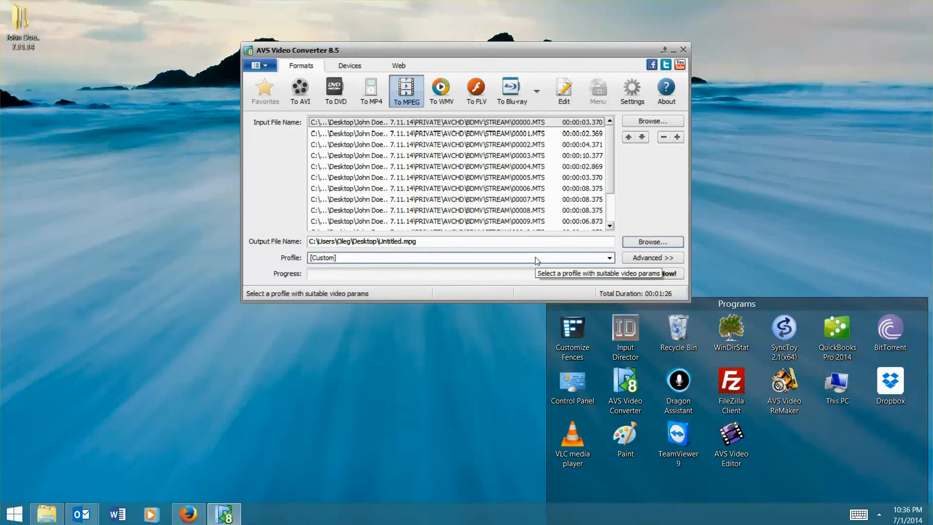
Choose the 'MPEG-2, 4000 kbps, Original size, 29.97 fps; Audio 224 kbps' profile.
left_click(607, 257)
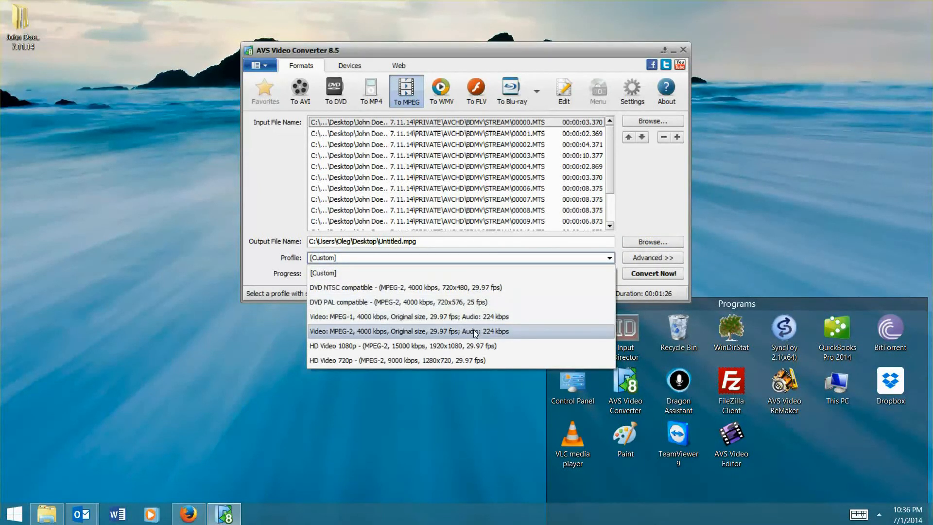
mouse_move(454, 342)
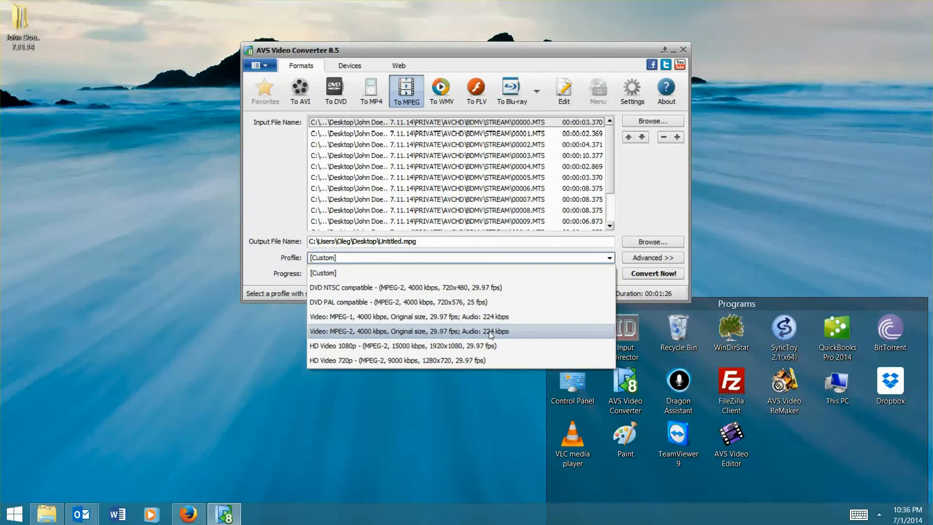
mouse_move(495, 346)
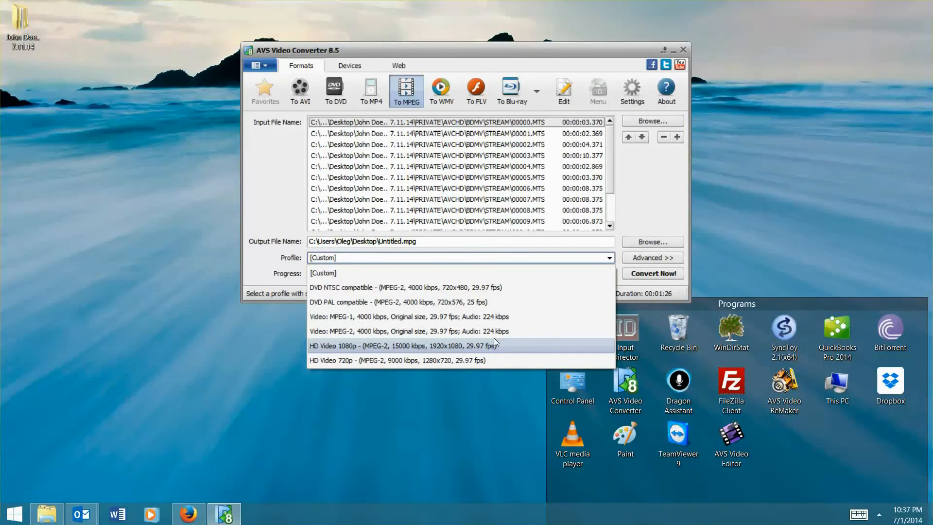
mouse_move(429, 347)
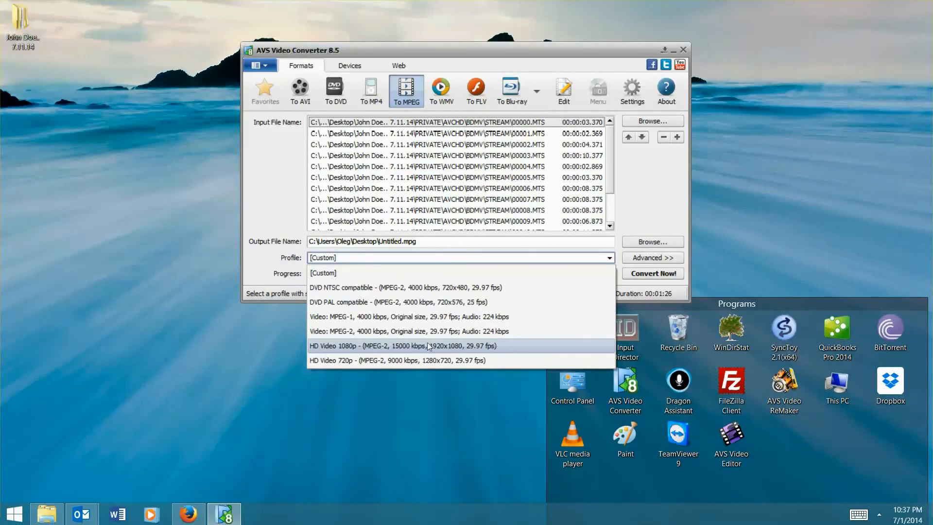
left_click(408, 331)
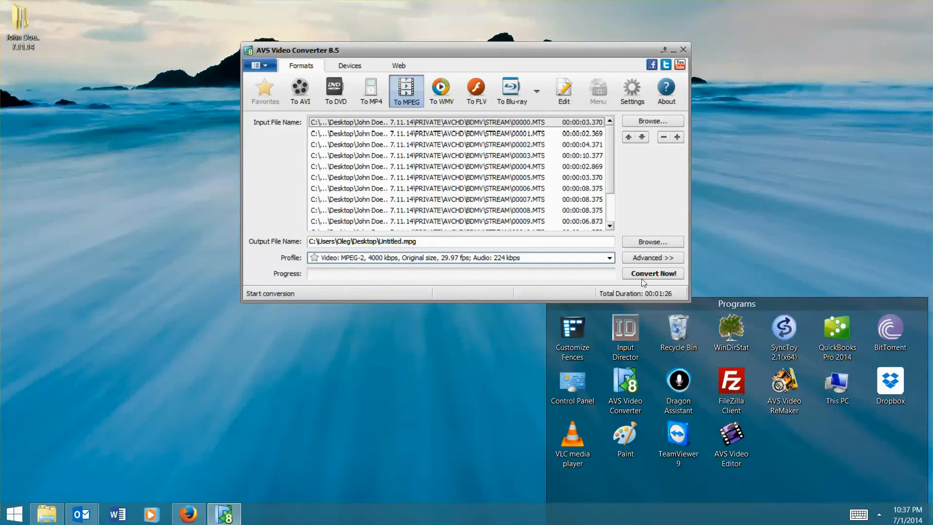
left_click(652, 257)
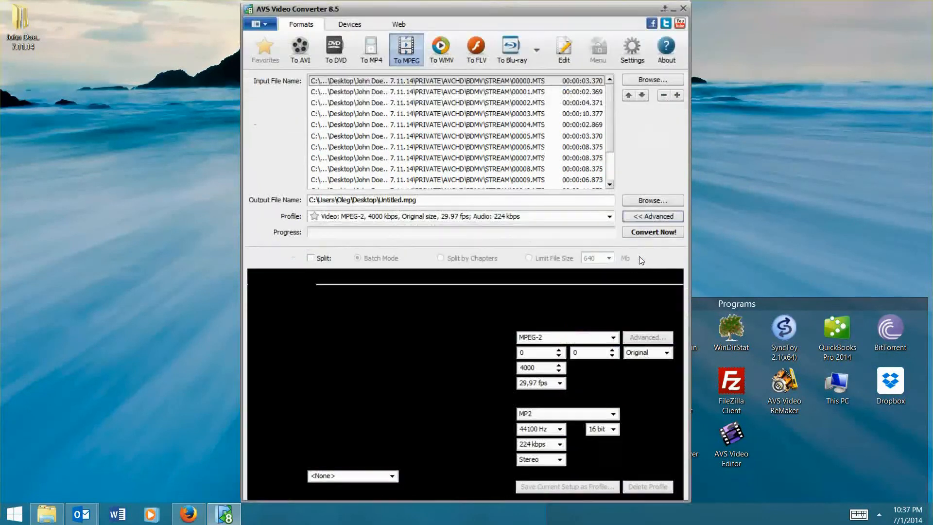
left_click(652, 216)
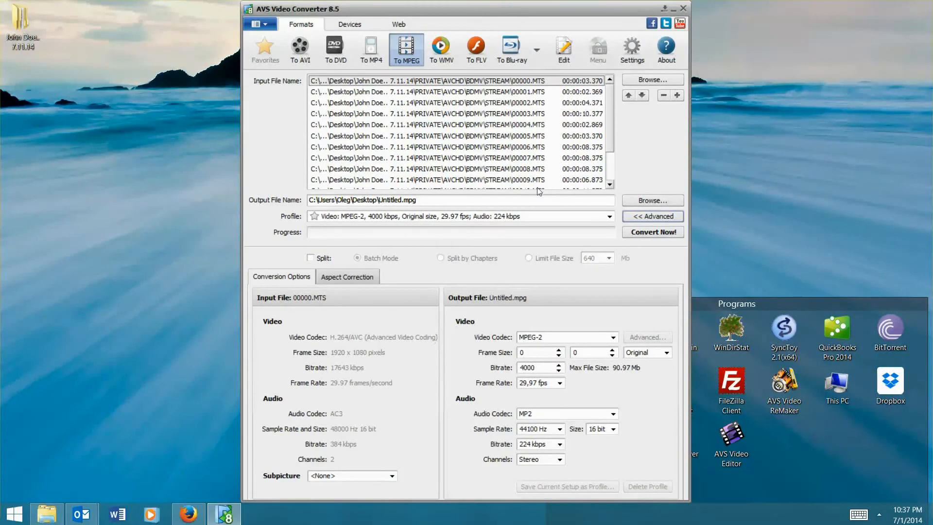
left_click(565, 414)
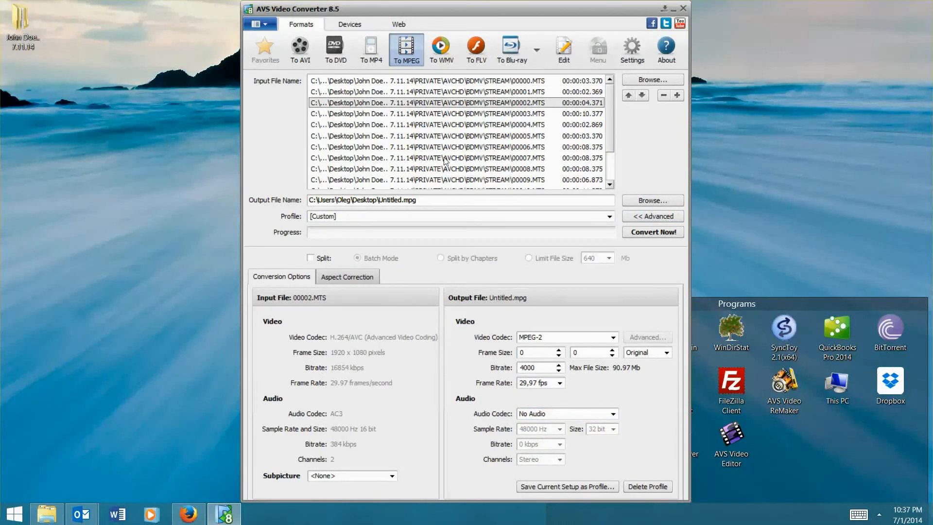
left_click(428, 80)
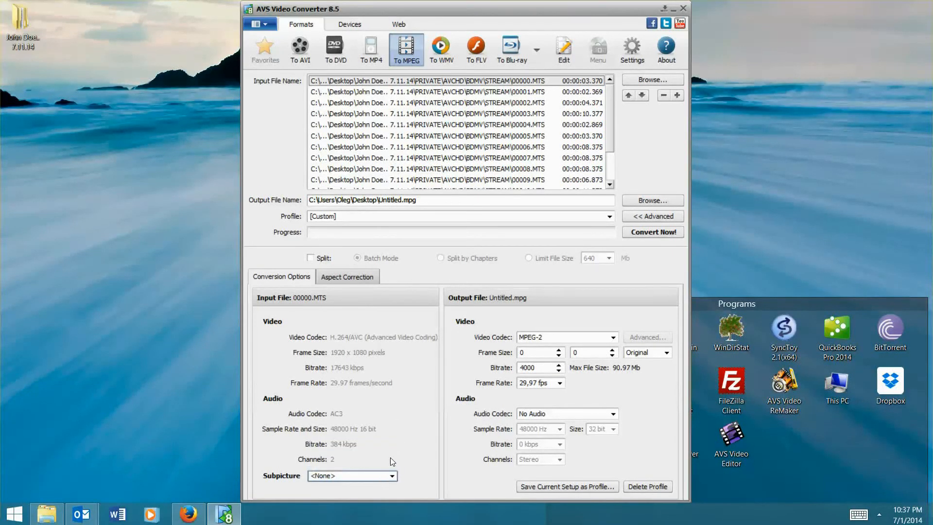
mouse_move(447, 141)
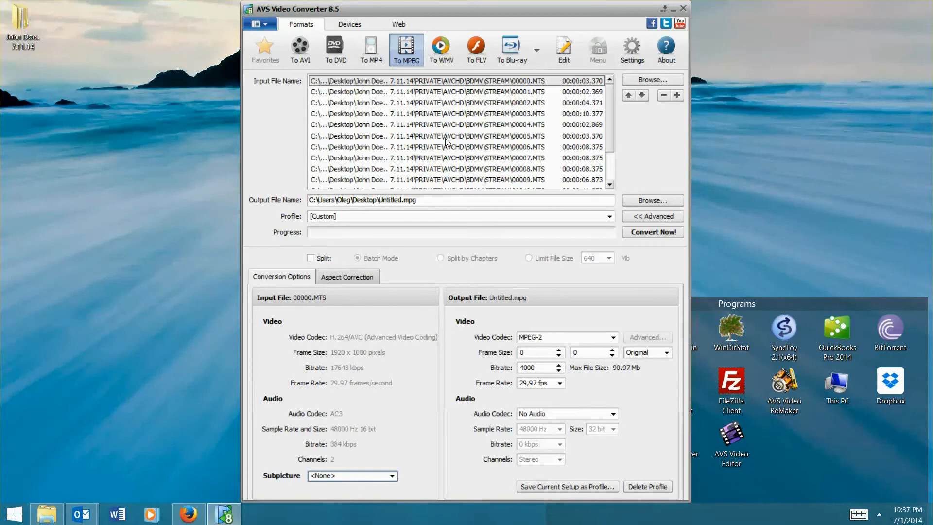
mouse_move(381, 440)
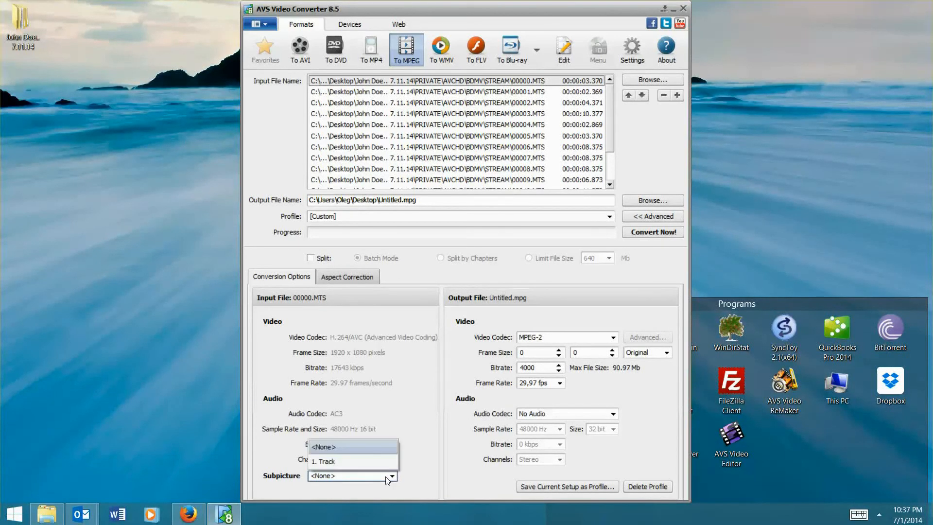
left_click(324, 461)
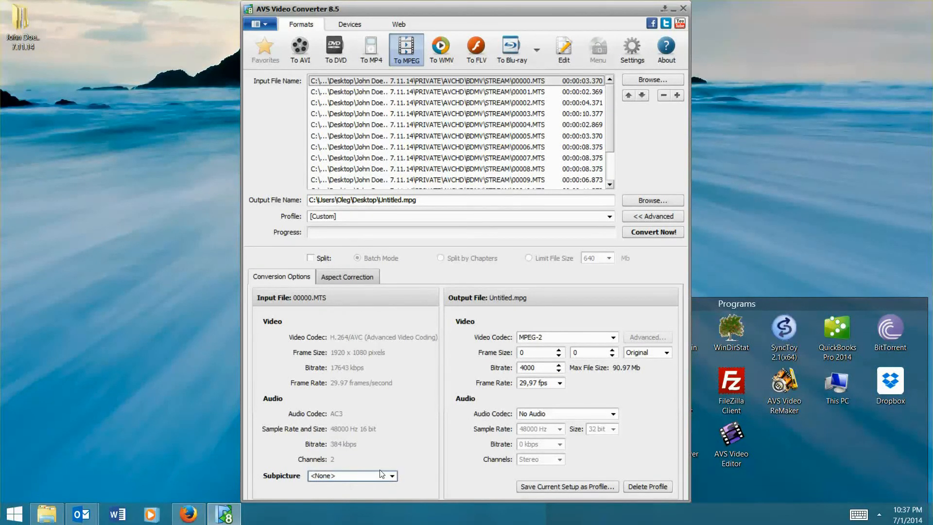
mouse_move(366, 492)
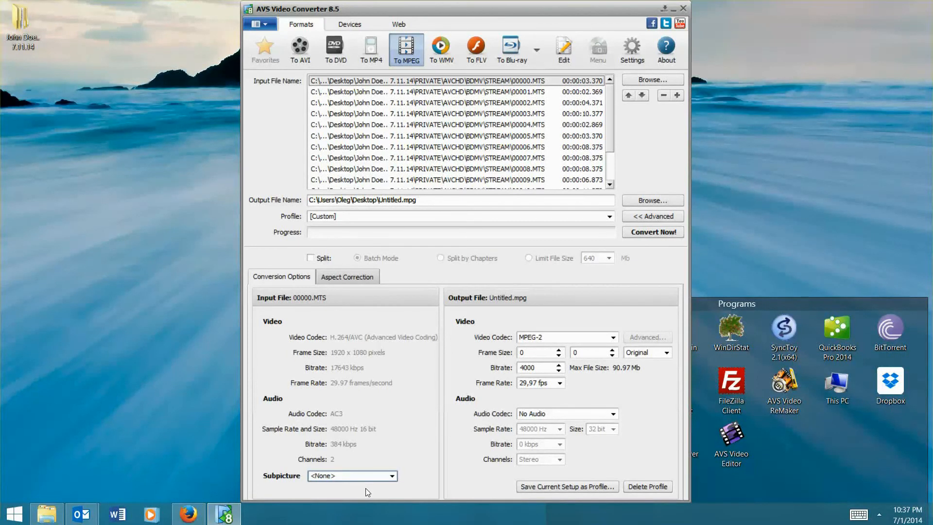
mouse_move(370, 473)
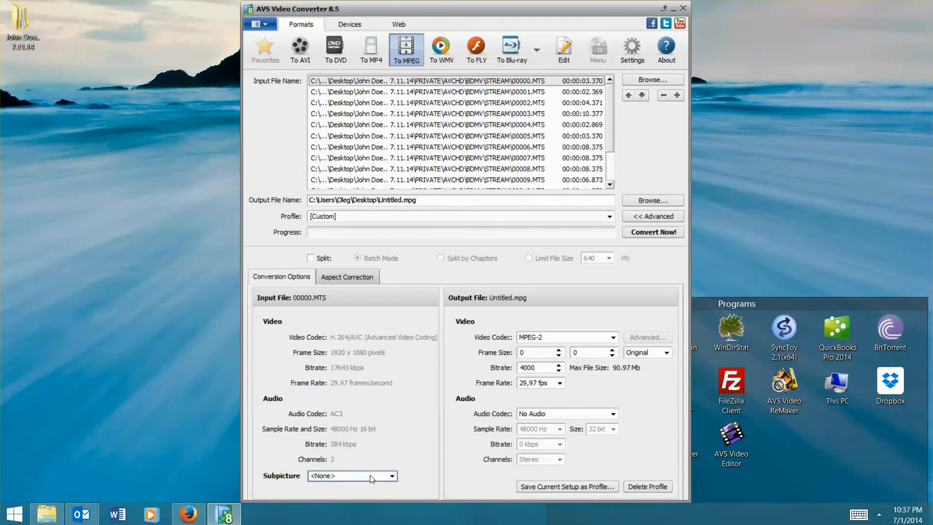
mouse_move(519, 98)
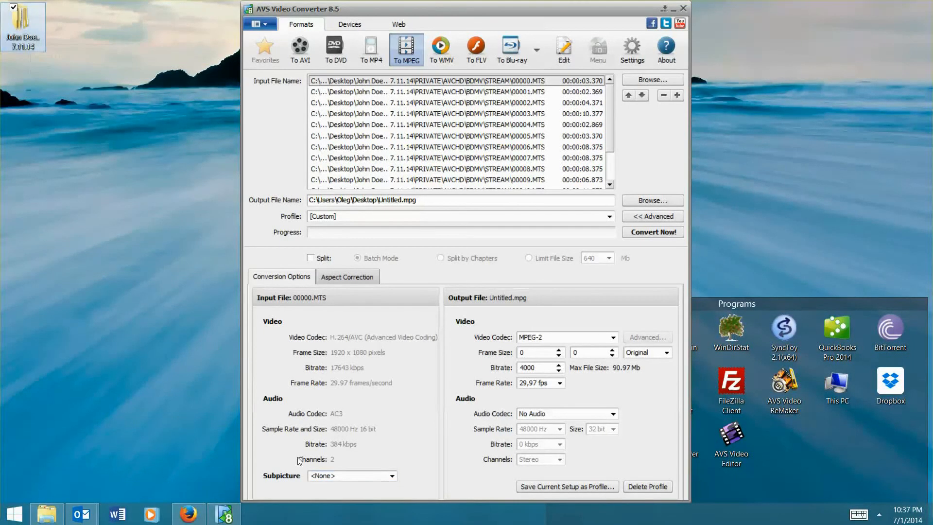
mouse_move(92, 309)
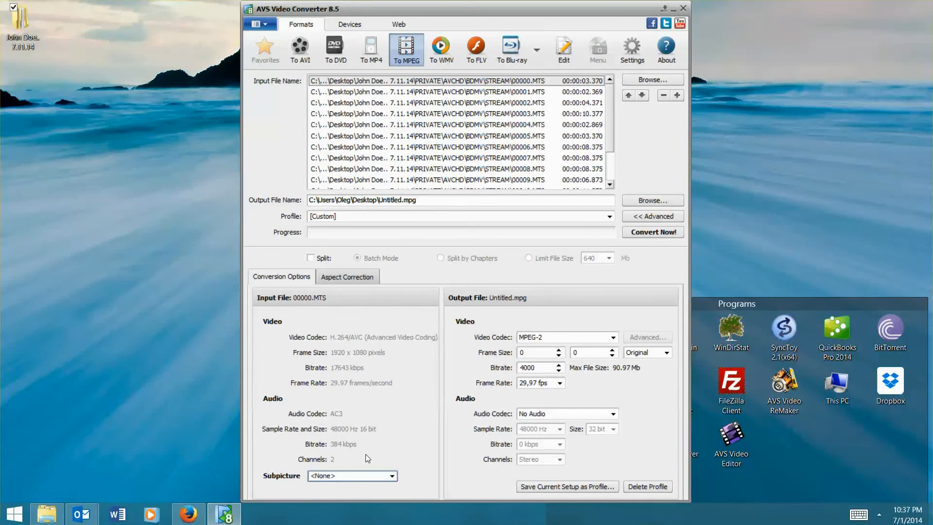
mouse_move(350, 467)
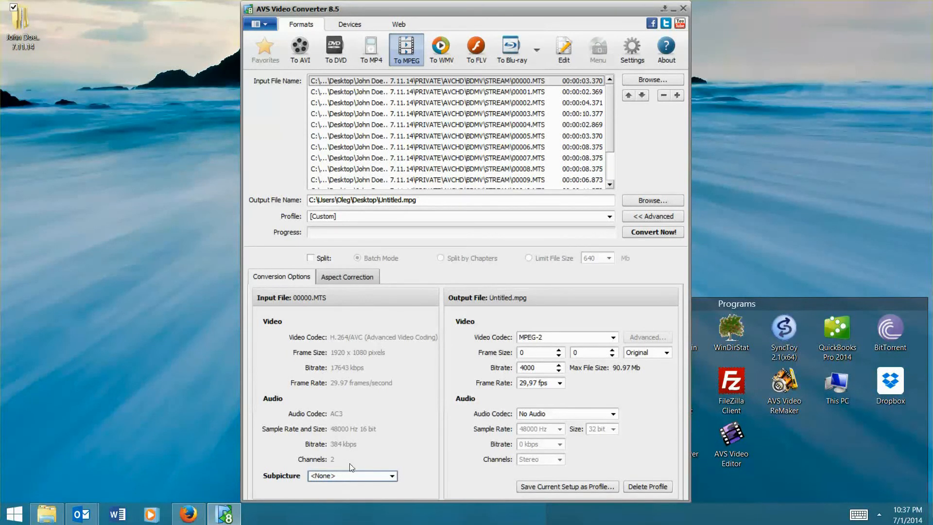
mouse_move(240, 123)
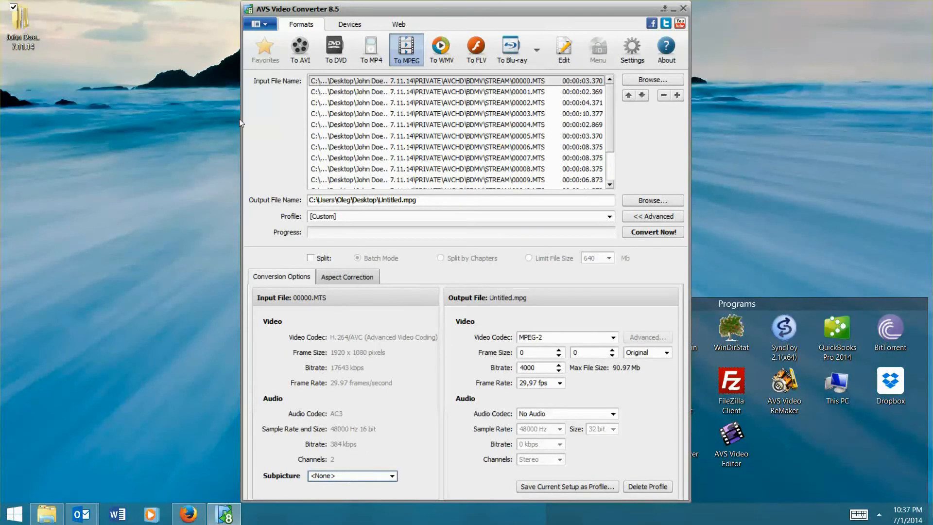
left_click(256, 24)
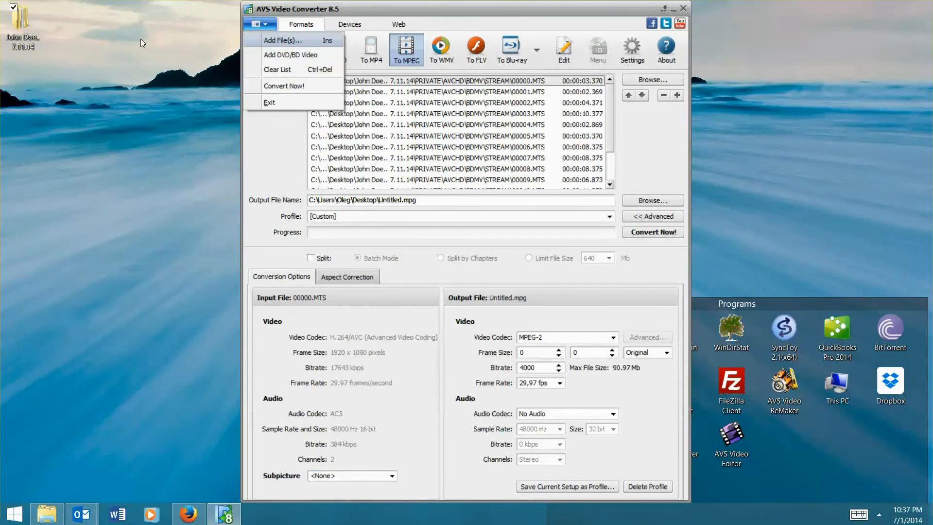
mouse_move(257, 45)
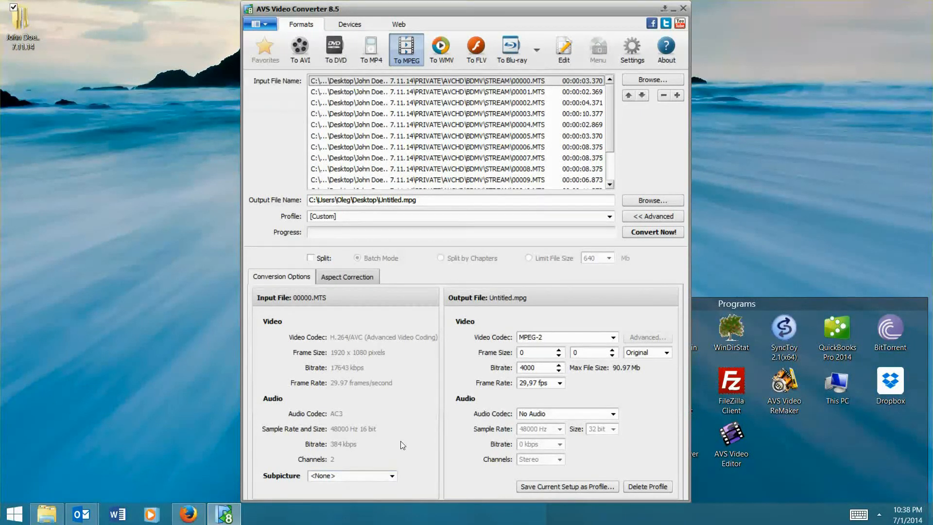
mouse_move(386, 475)
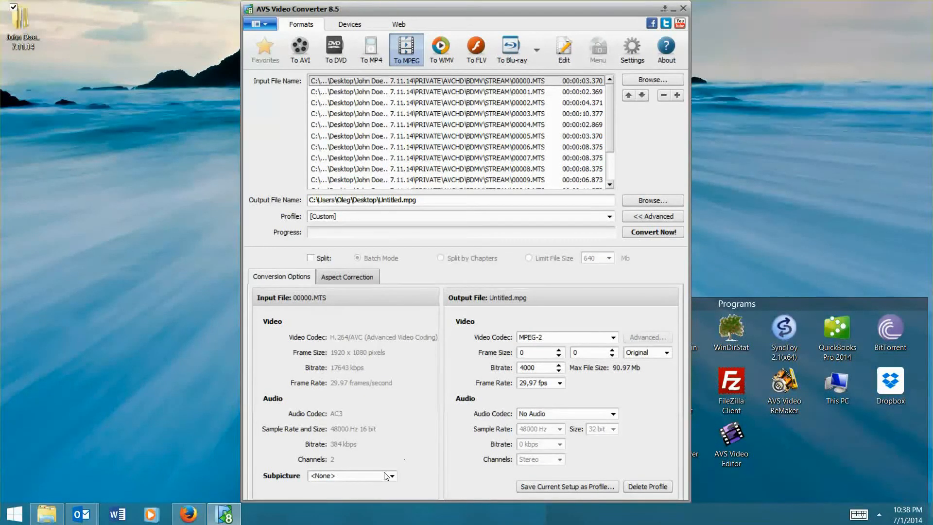
Set the subpicture to 1. Track for the first clip and for clip 00004.MTS.
left_click(392, 475)
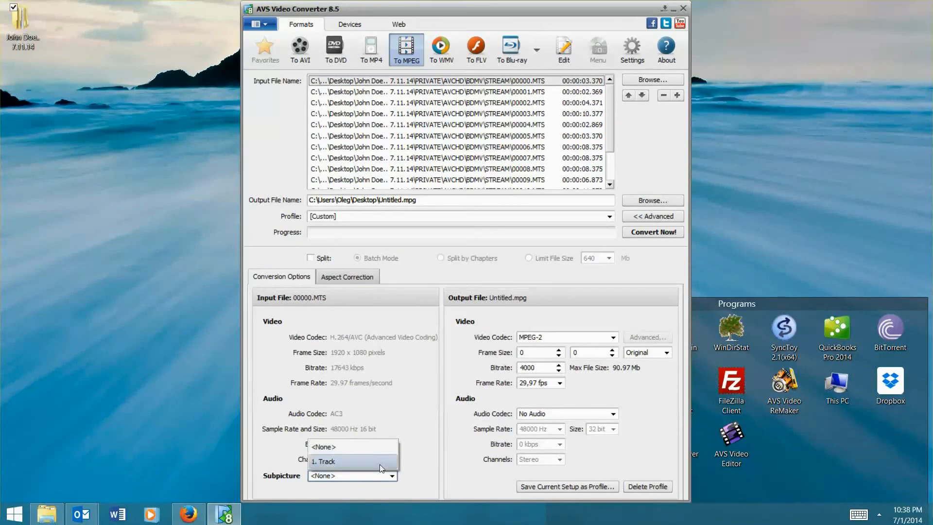
mouse_move(394, 409)
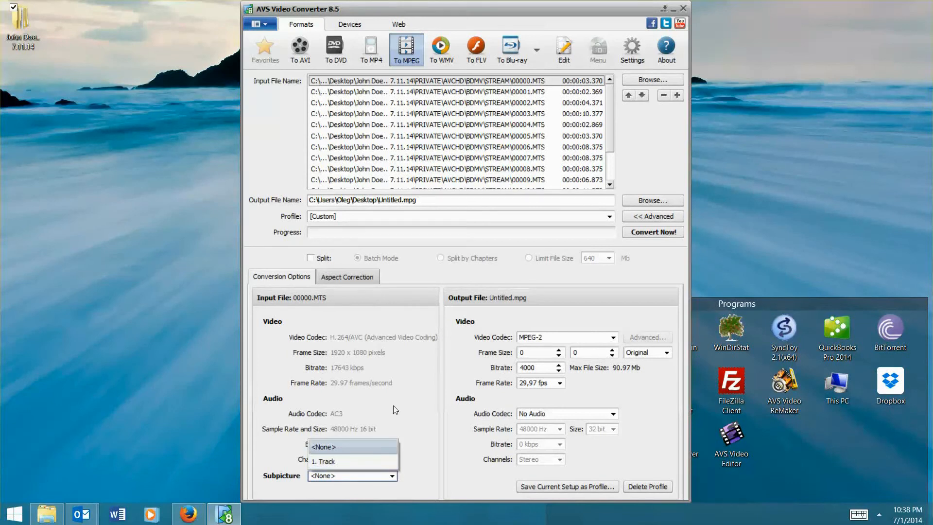
left_click(324, 461)
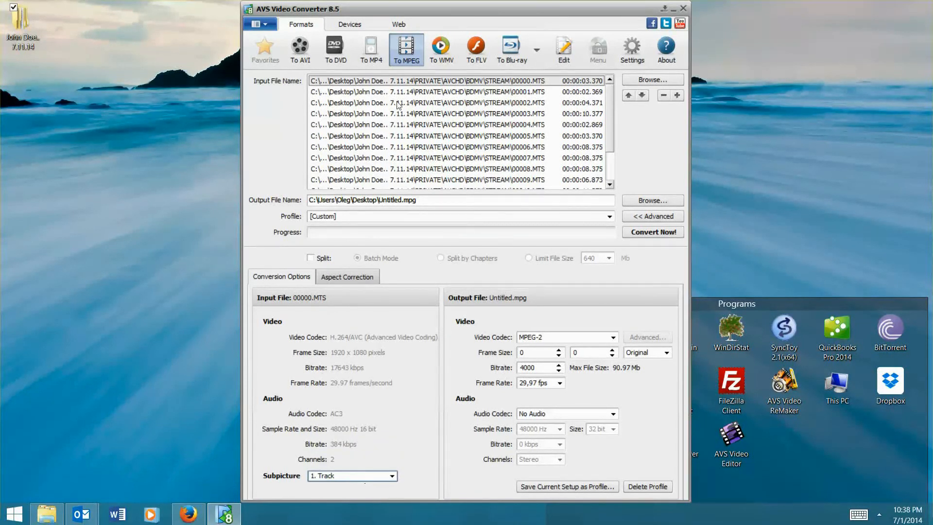
left_click(458, 90)
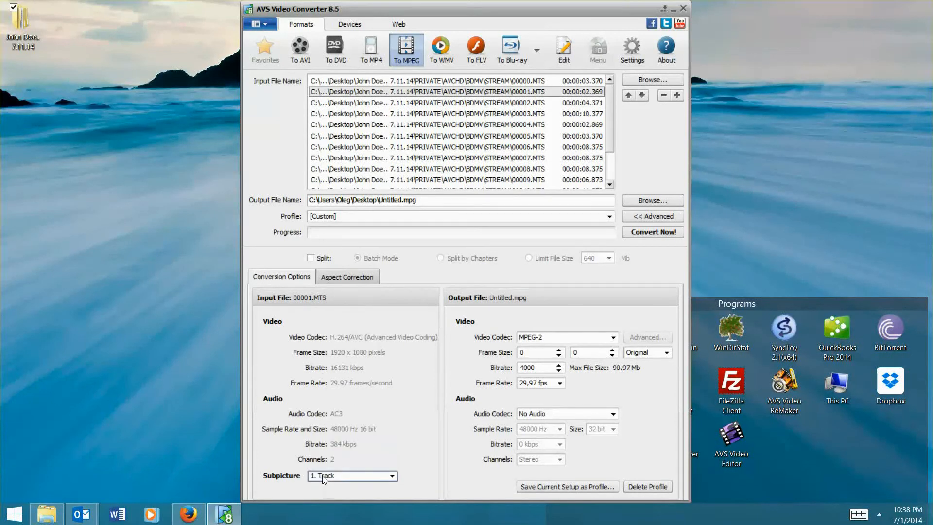
left_click(428, 102)
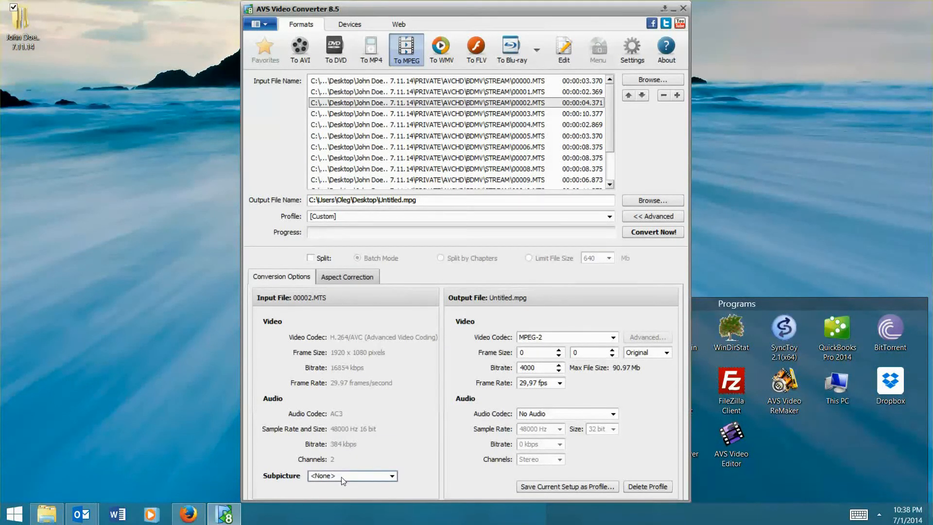
left_click(427, 113)
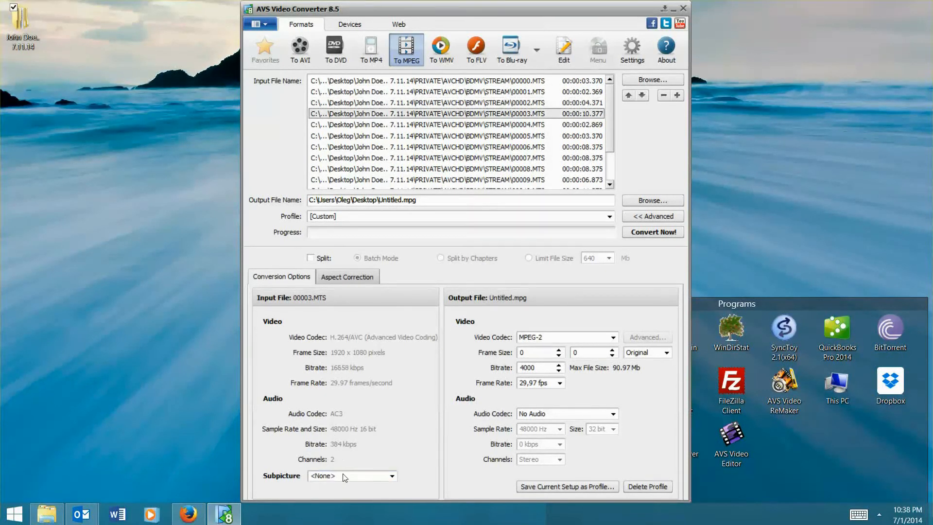
left_click(458, 125)
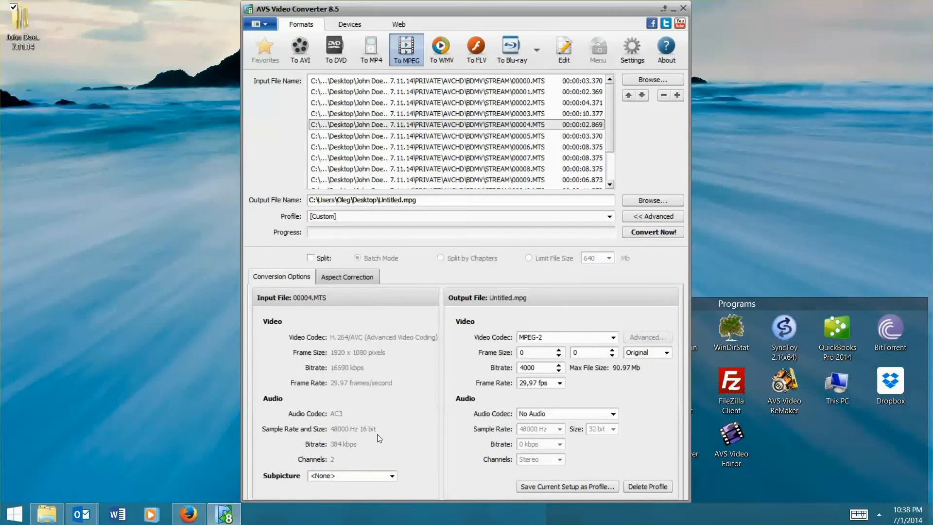
left_click(391, 475)
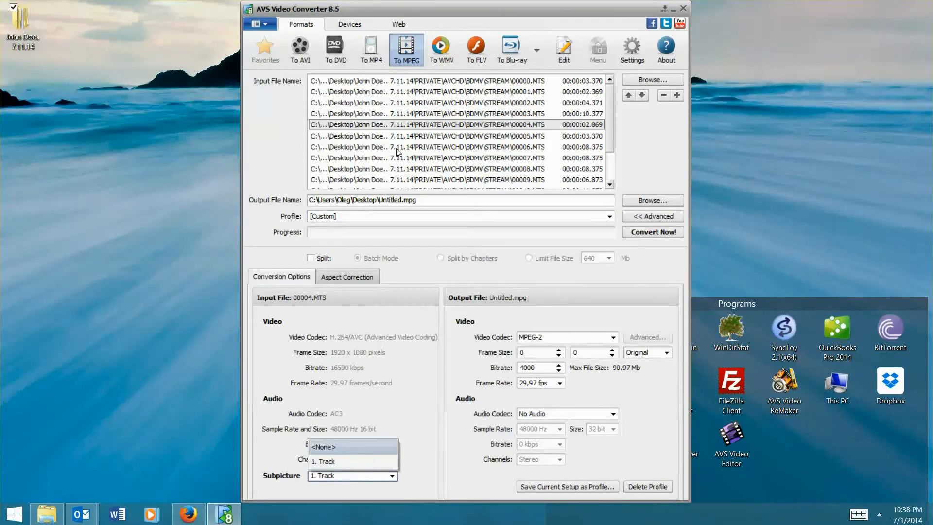
left_click(324, 461)
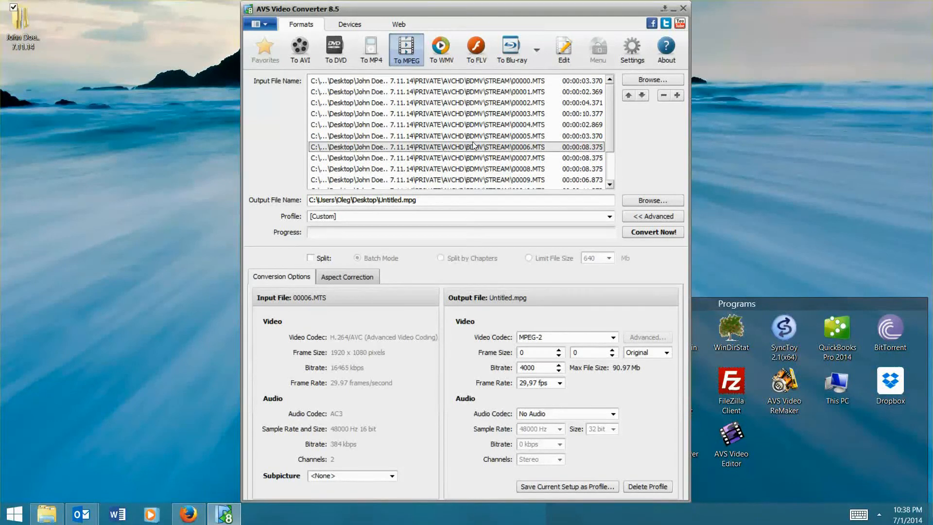
Step through clips 00000 to 00013.MTS checking each clip's subpicture setting.
left_click(426, 80)
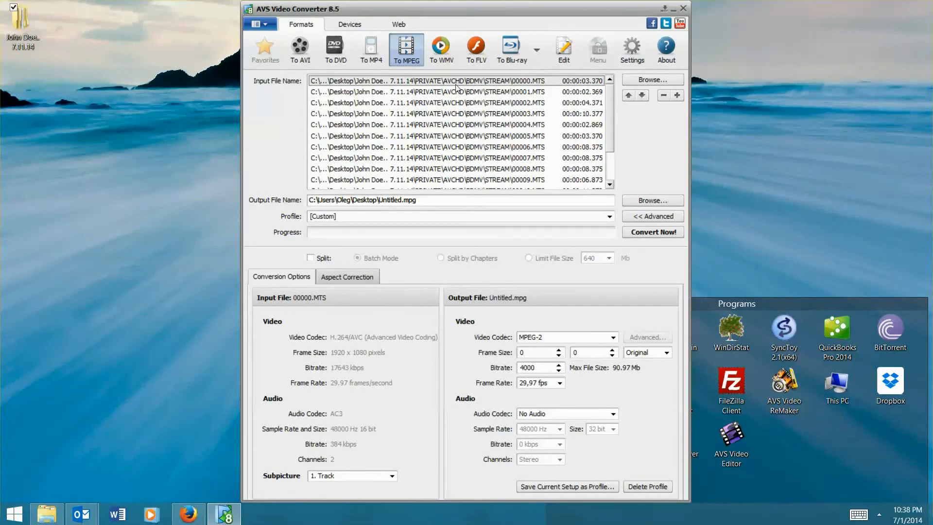
left_click(429, 113)
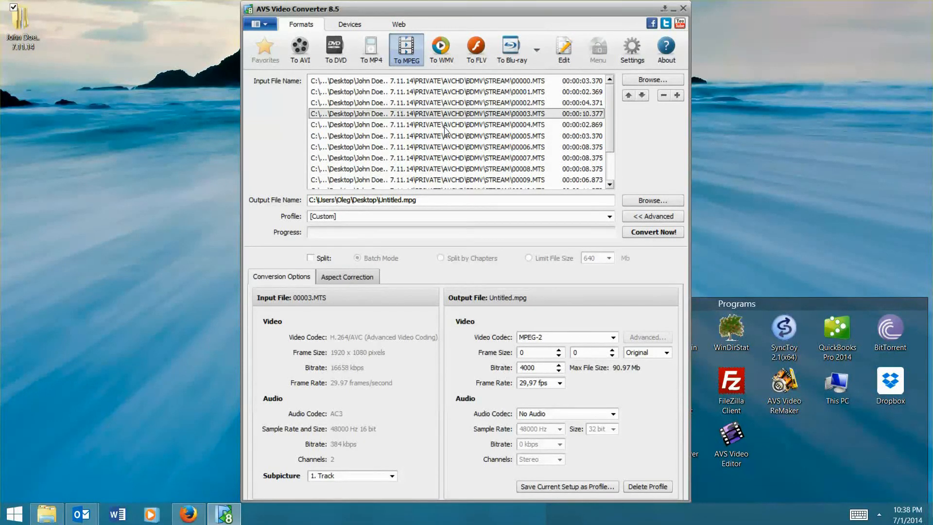
left_click(429, 135)
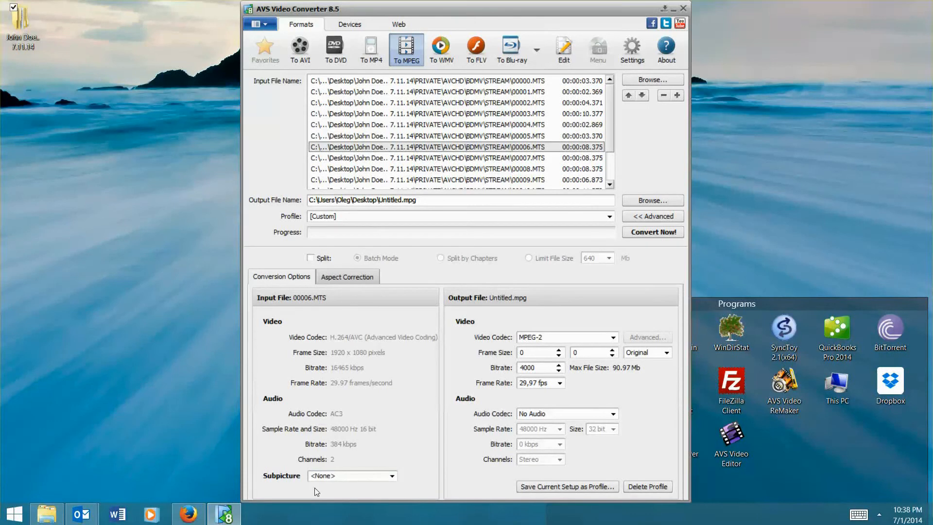
left_click(455, 158)
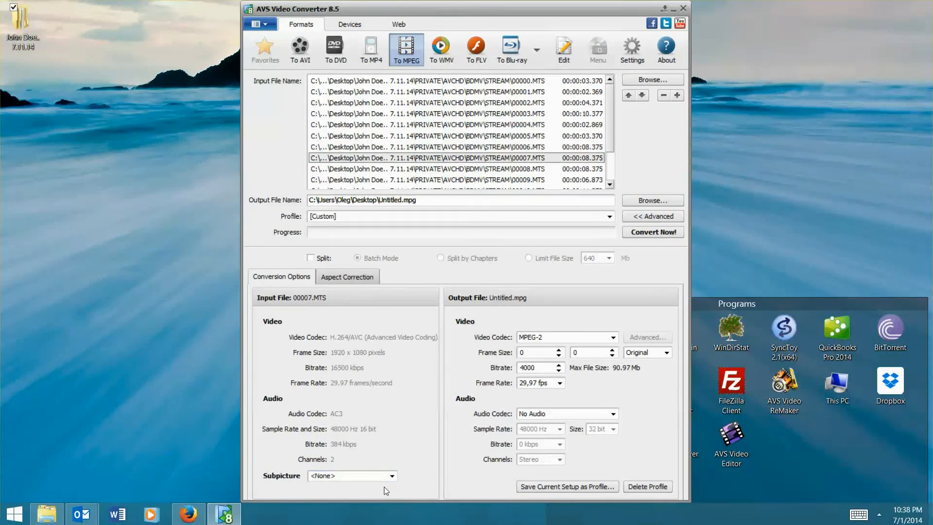
left_click(429, 169)
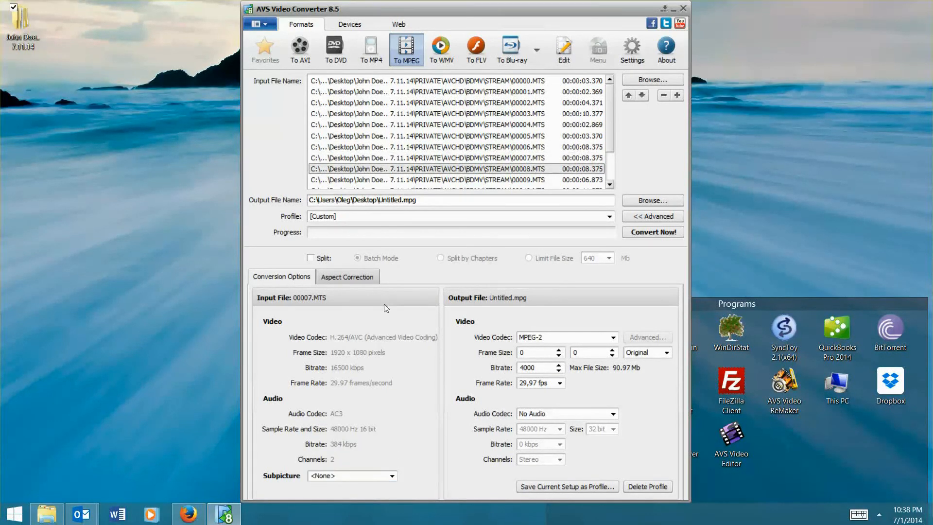
left_click(429, 168)
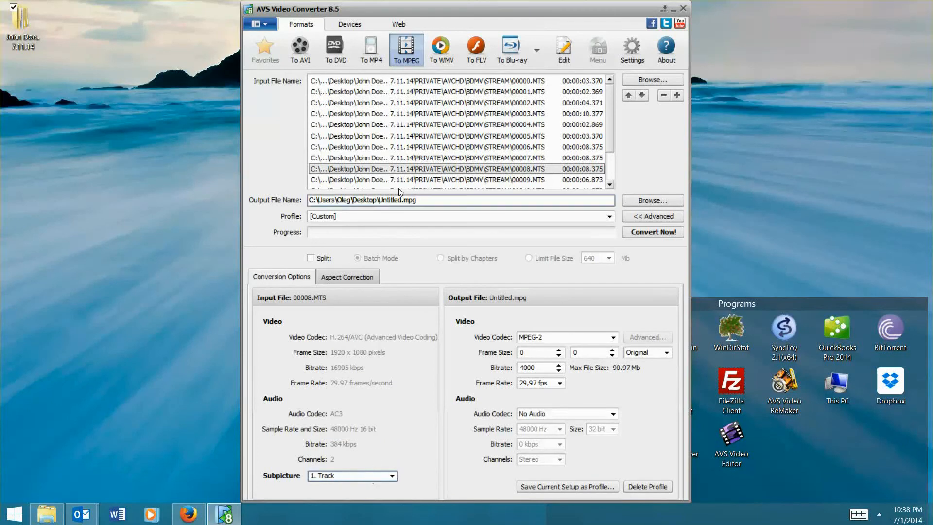
left_click(427, 180)
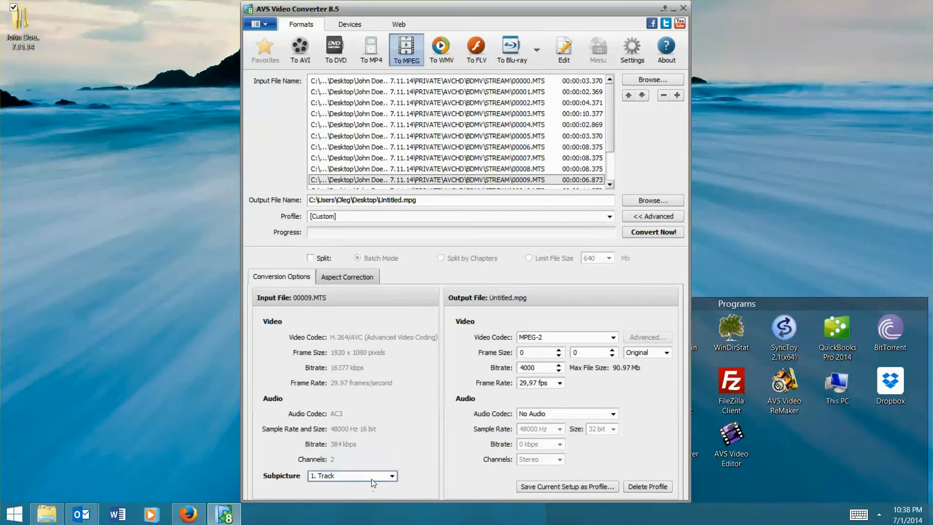
scroll("down", 3)
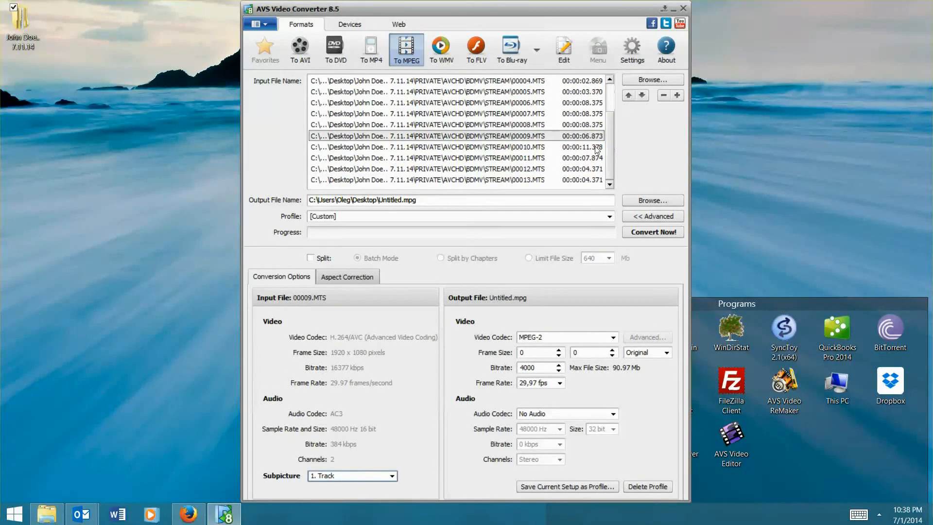
left_click(459, 147)
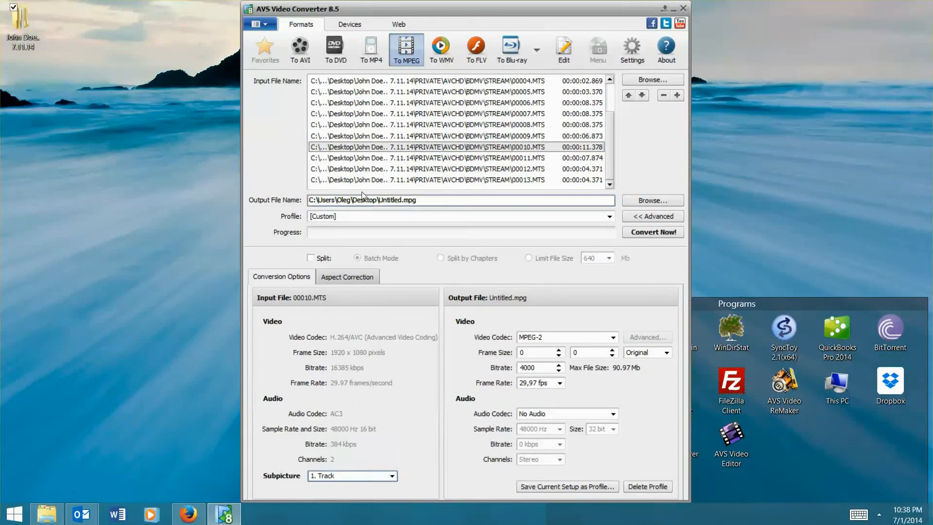
left_click(429, 157)
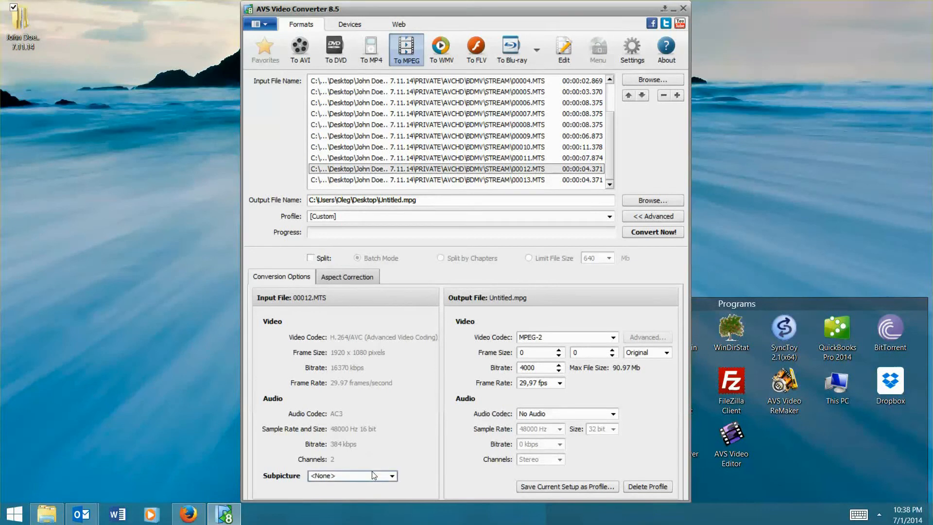
left_click(426, 180)
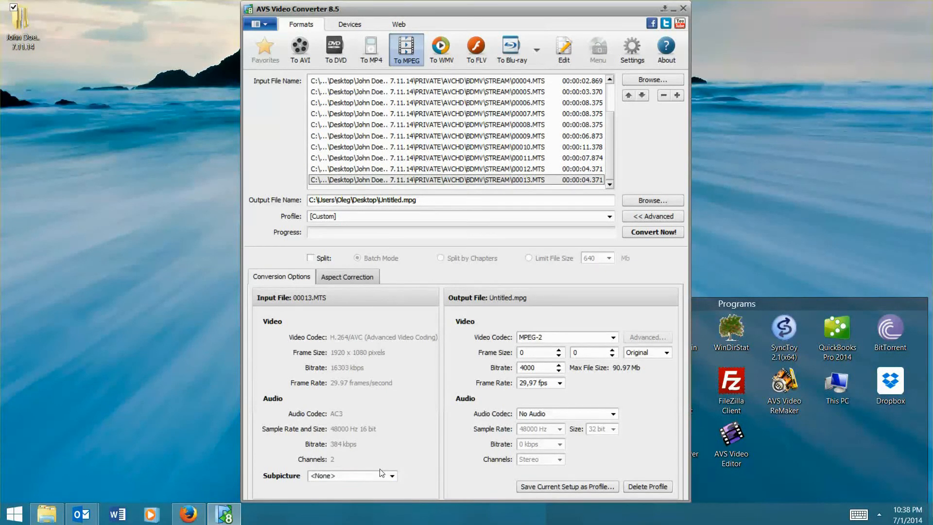
Begin converting the clips to MPEG with Convert Now!
left_click(648, 232)
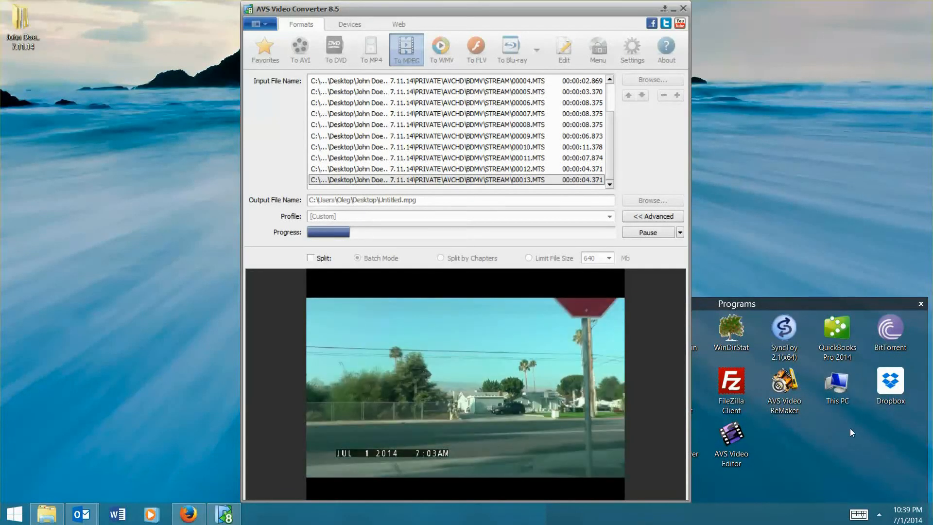
right_click(835, 386)
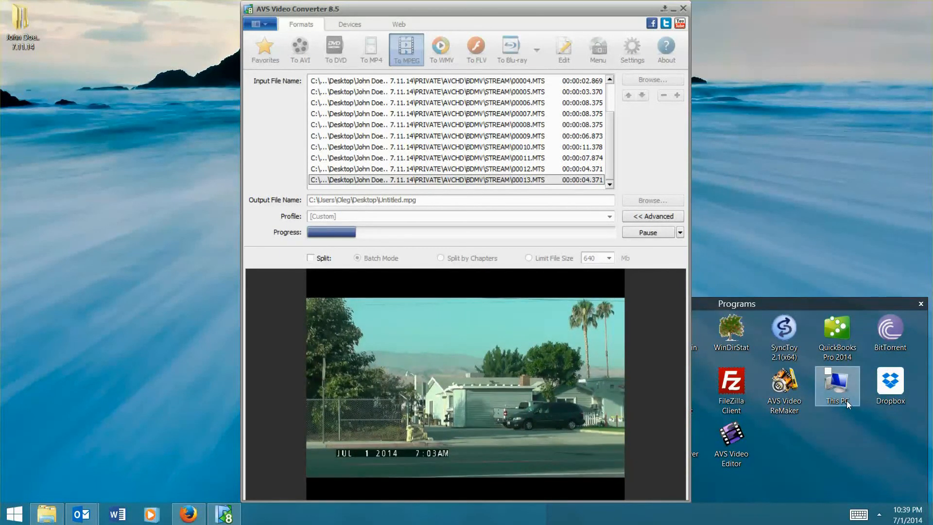
View the computer's basic hardware specs in System properties, then close that window.
right_click(836, 385)
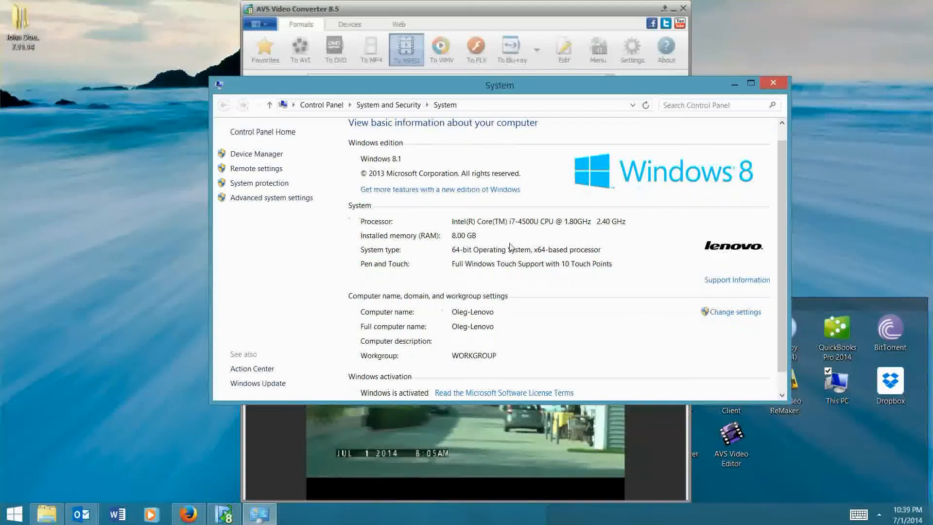
scroll("up", 3)
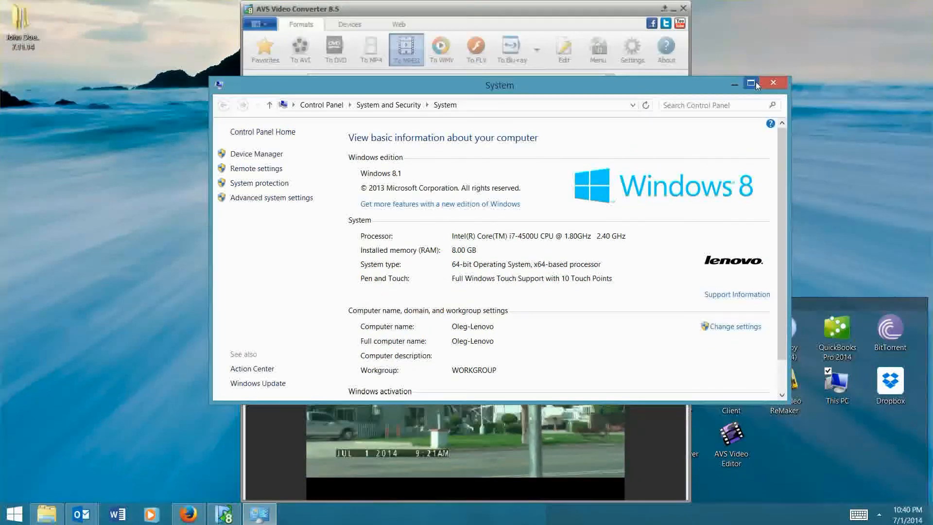
left_click(772, 82)
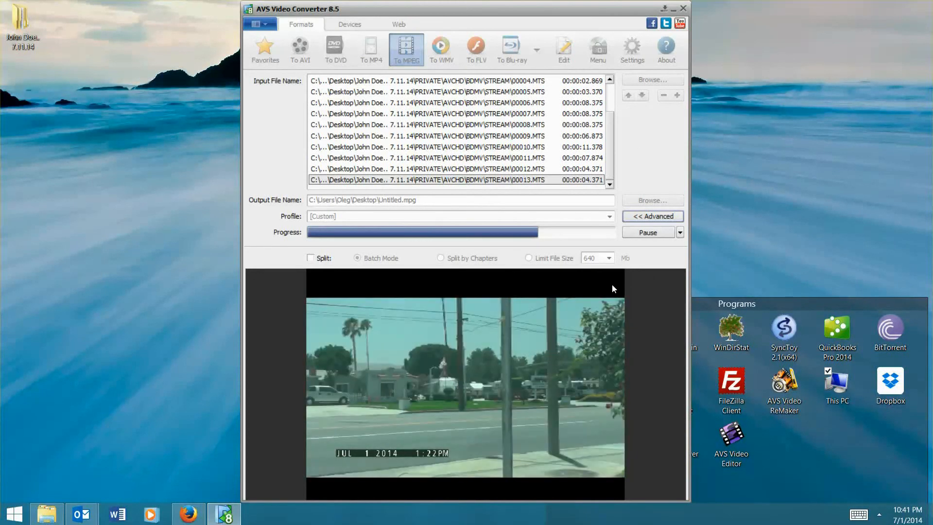
mouse_move(736, 207)
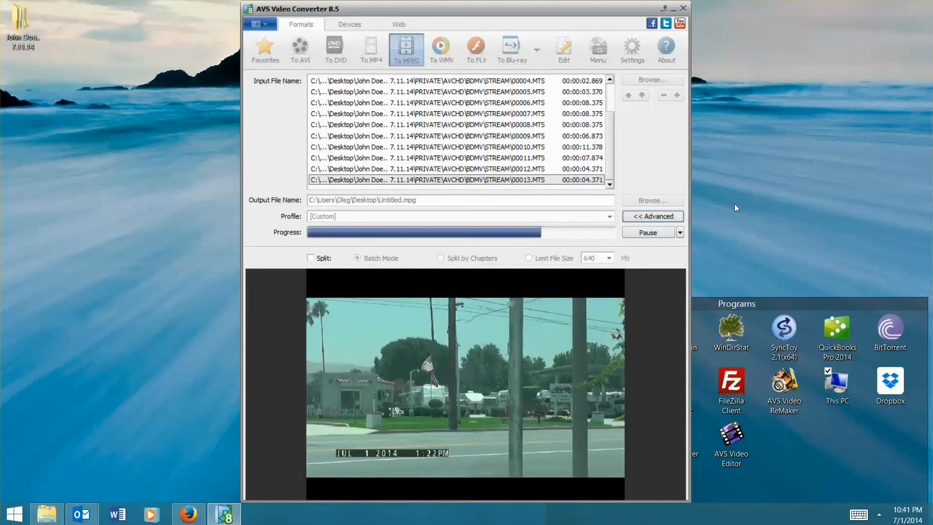
mouse_move(575, 257)
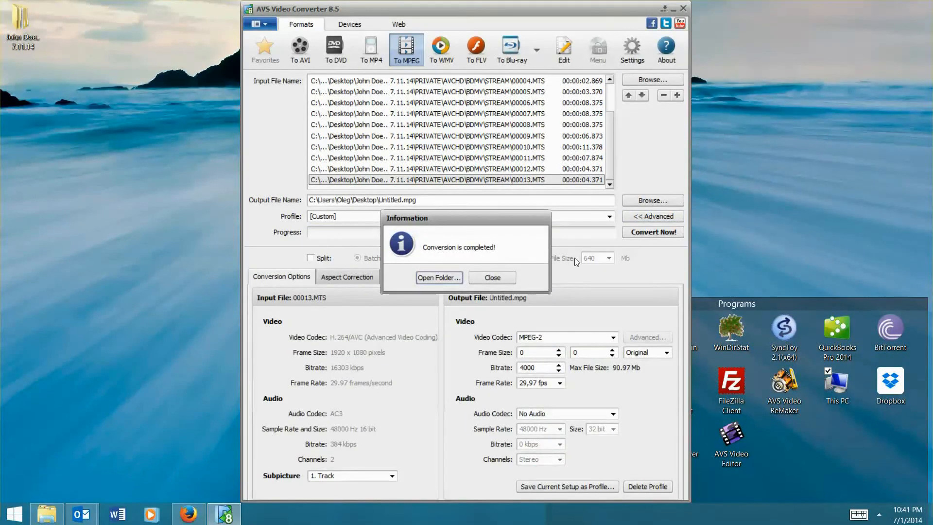
Dismiss the completion message, close the converter, and move the Untitled video to the top-left.
left_click(492, 278)
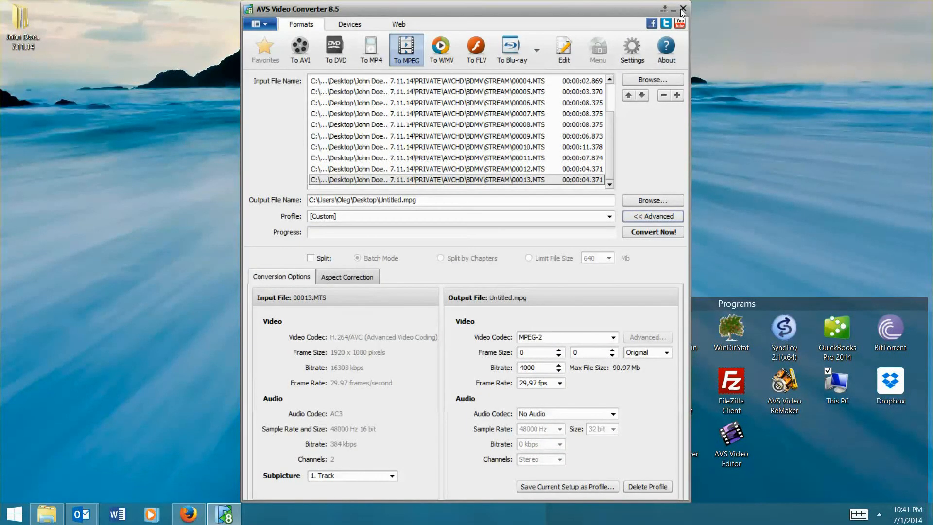
left_click(681, 10)
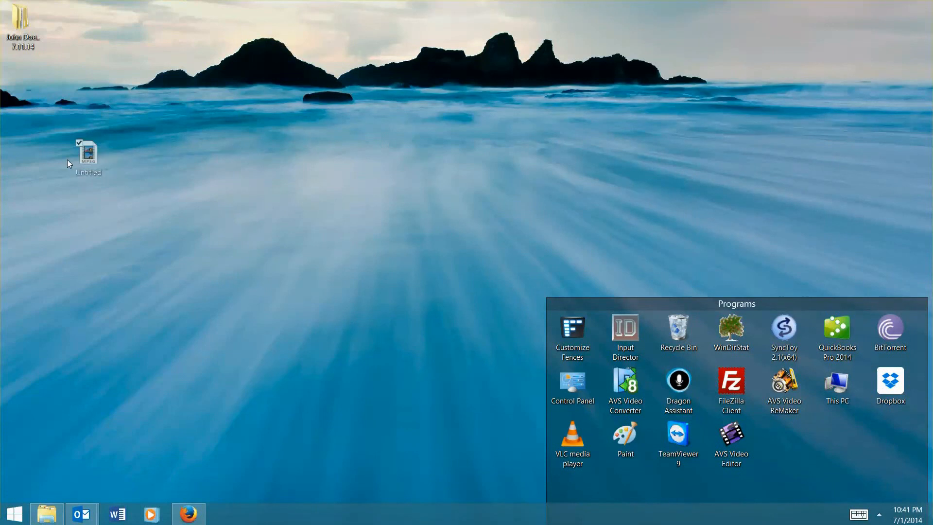
left_click_drag(86, 152, 23, 83)
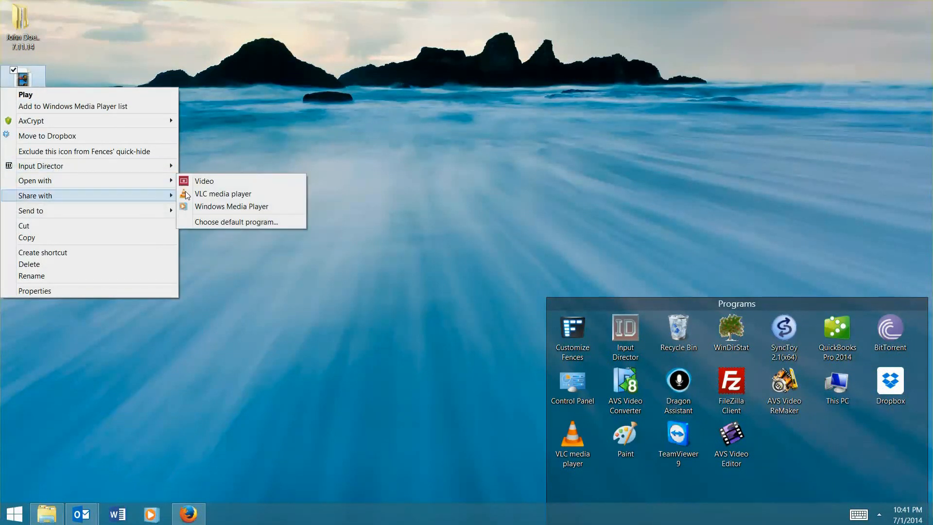
left_click(223, 193)
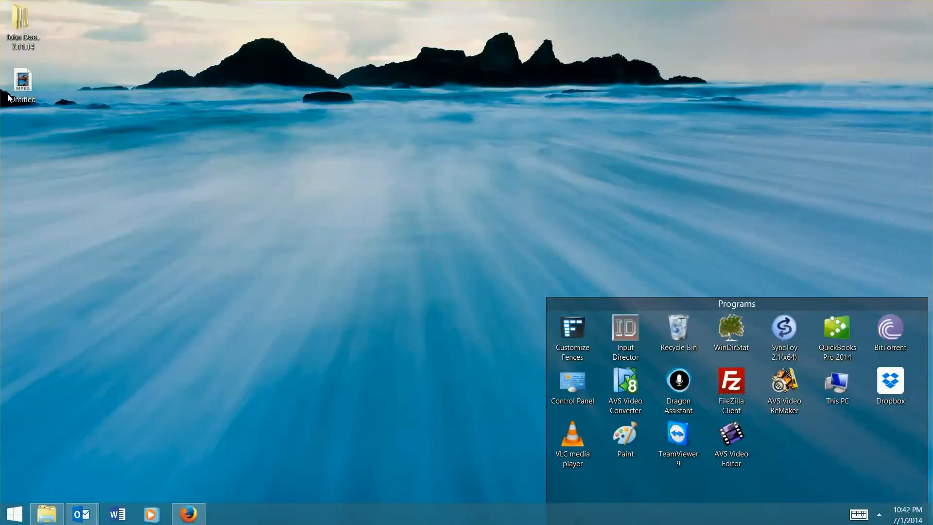
Rename the converted Untitled video to 'John Doe 7.11.14'.
right_click(22, 79)
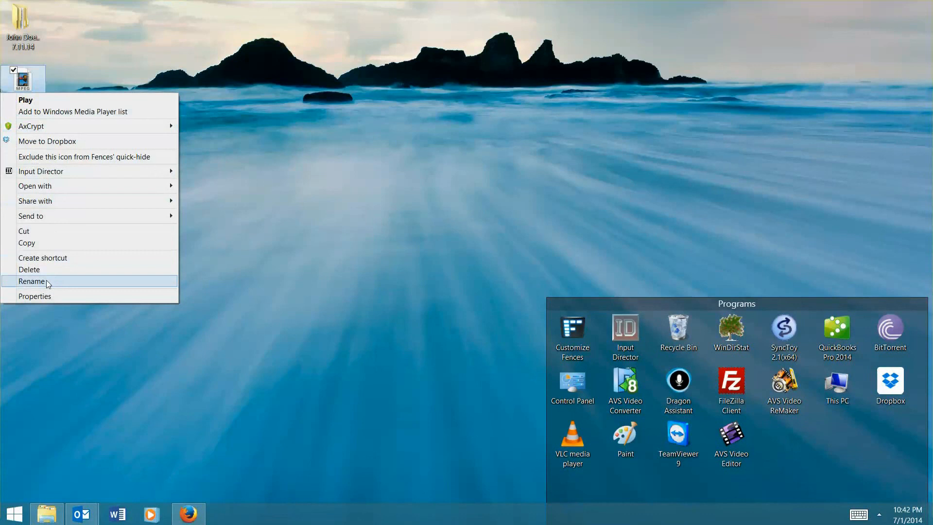
left_click(33, 281)
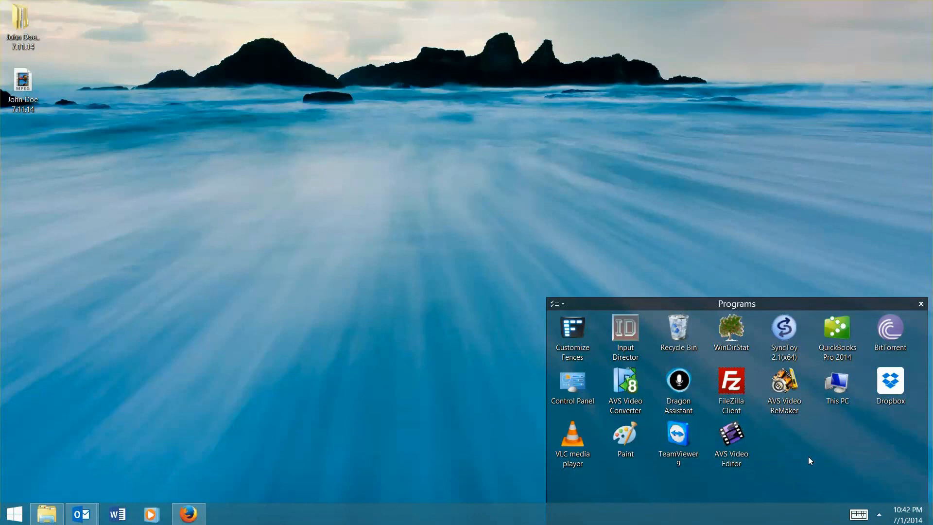
mouse_move(754, 457)
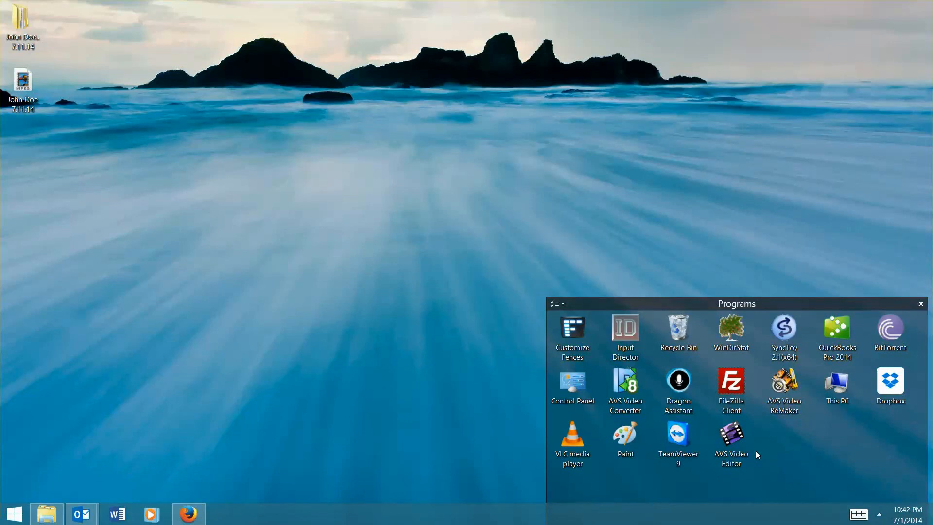
mouse_move(756, 457)
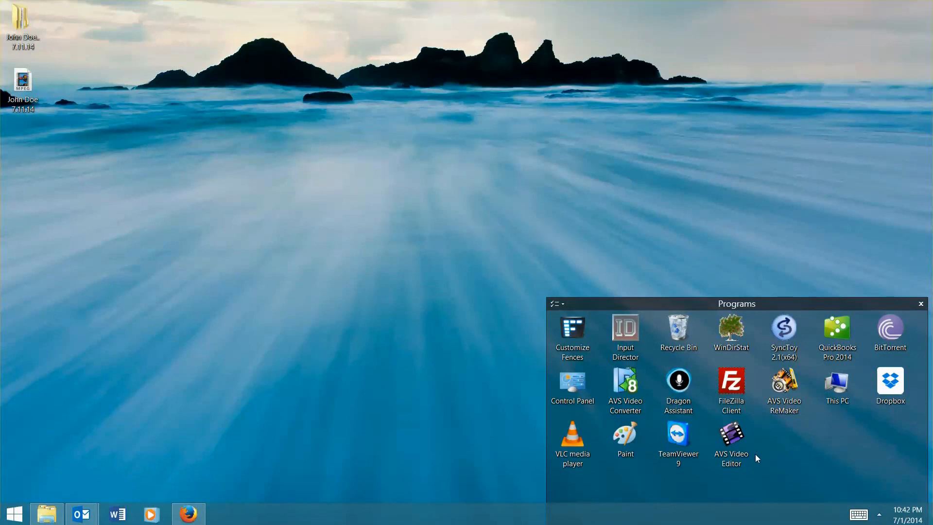
Launch AVS Video Editor 6.5 from the desktop and bring its new-project source screen forward.
double_click(730, 440)
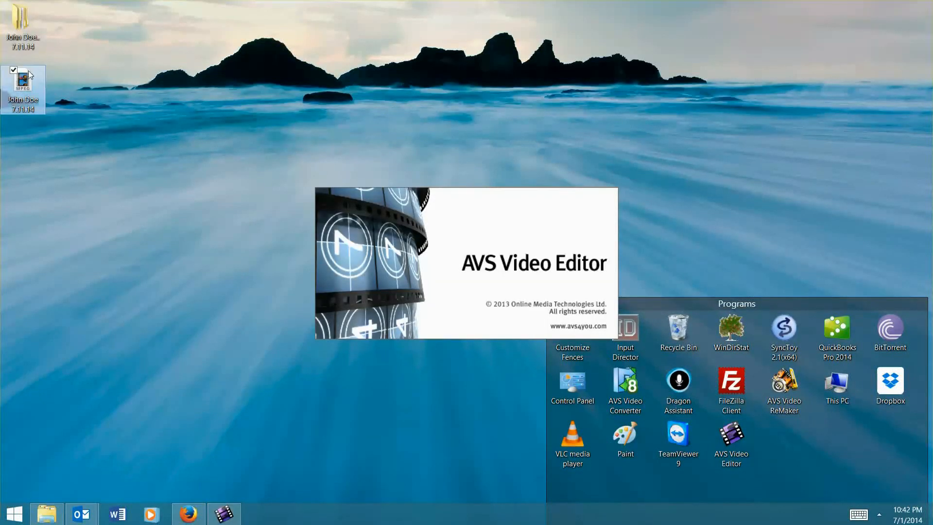
mouse_move(23, 89)
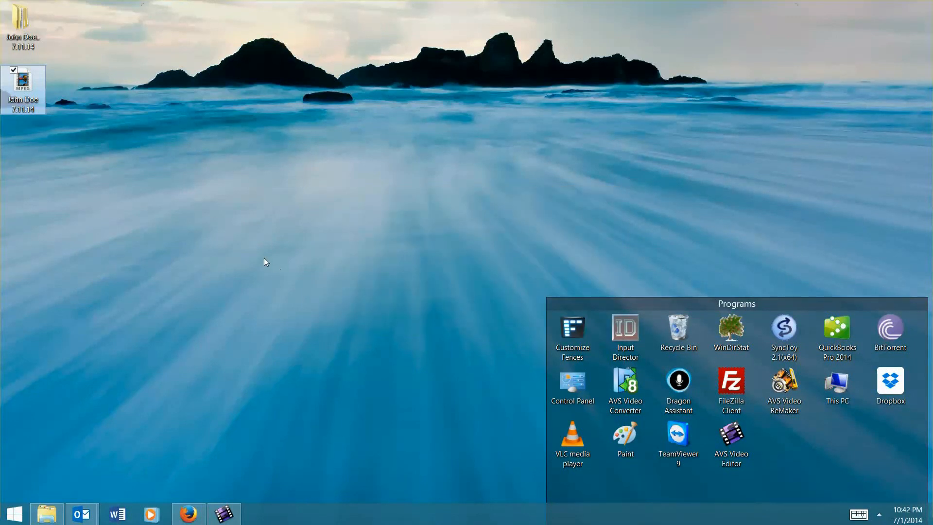
mouse_move(479, 492)
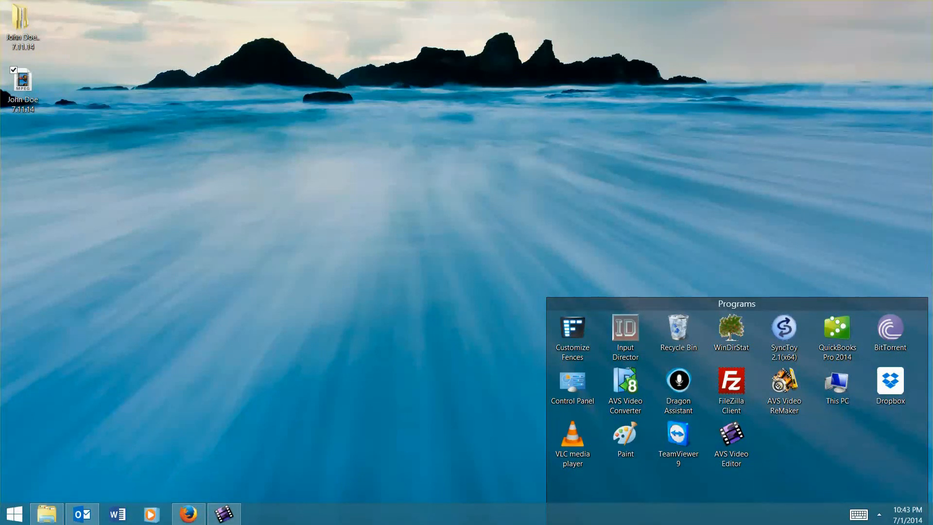
left_click(729, 442)
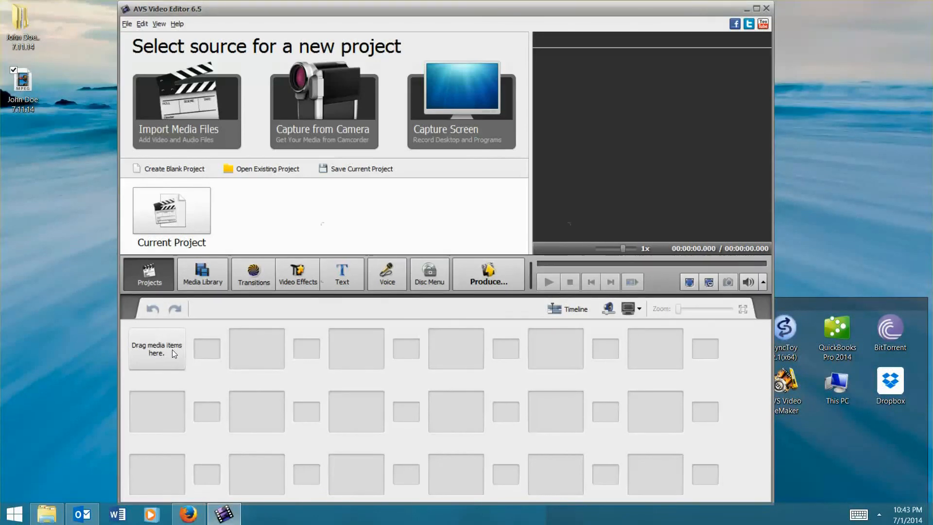
Put the O&O Business card image first and the John Doe 7.11.14 video after it, matching aspect ratio.
left_click(186, 107)
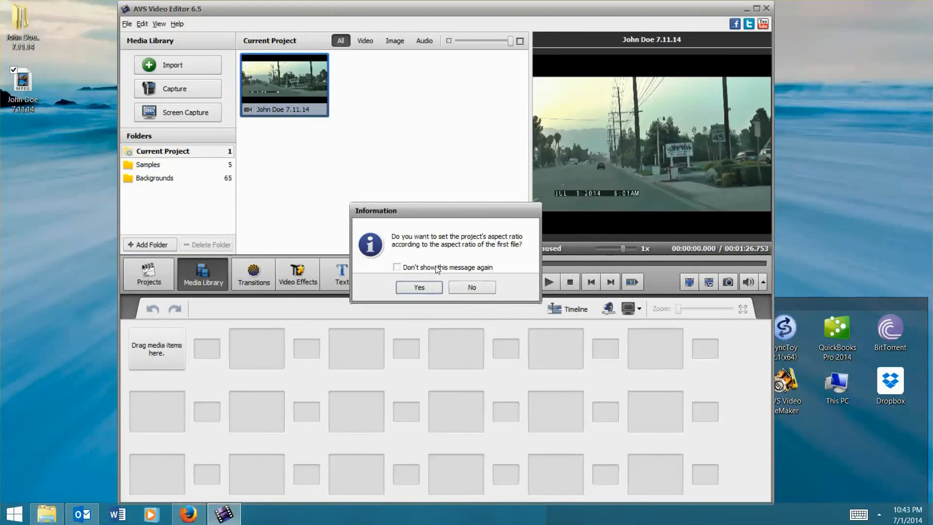
left_click(419, 287)
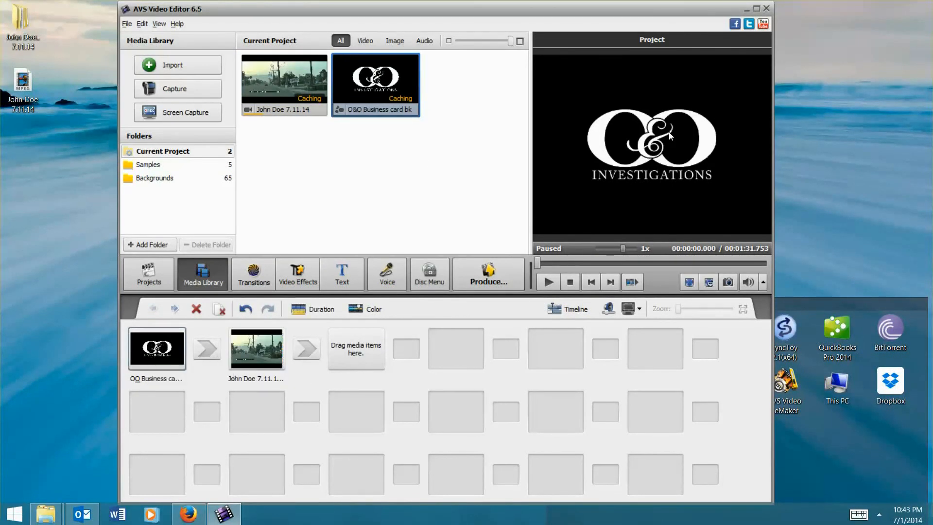
mouse_move(156, 348)
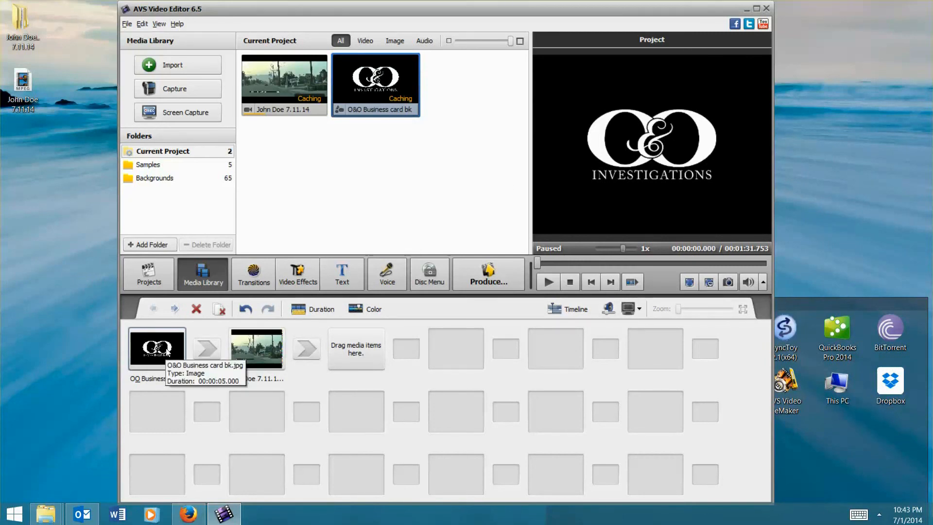
left_click(313, 308)
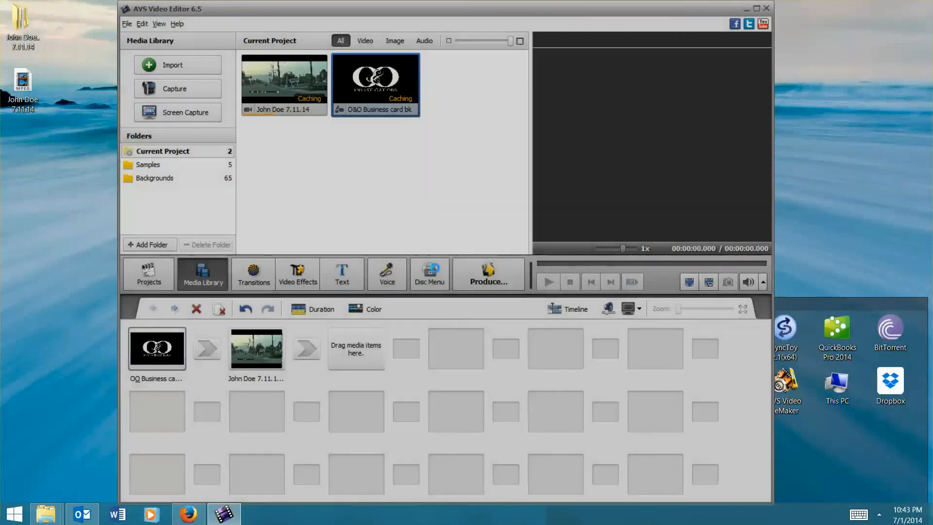
left_click(156, 348)
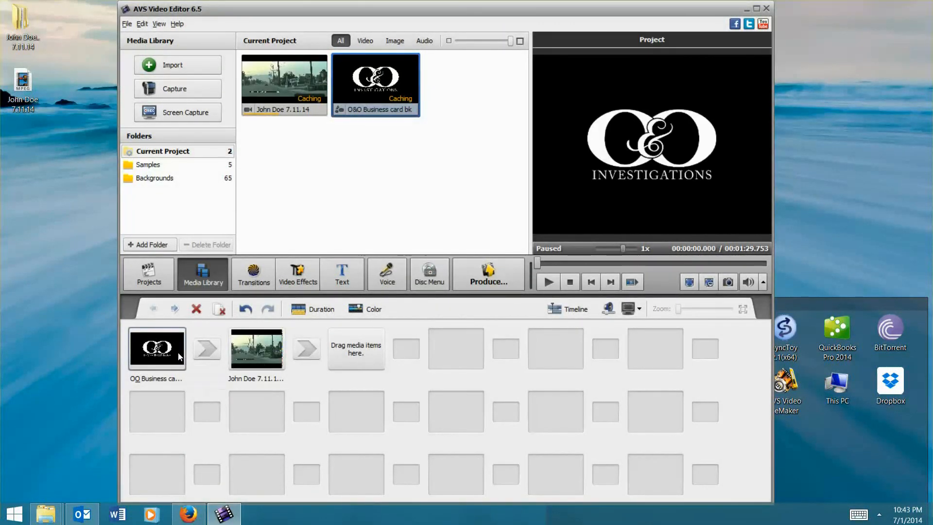
left_click(256, 348)
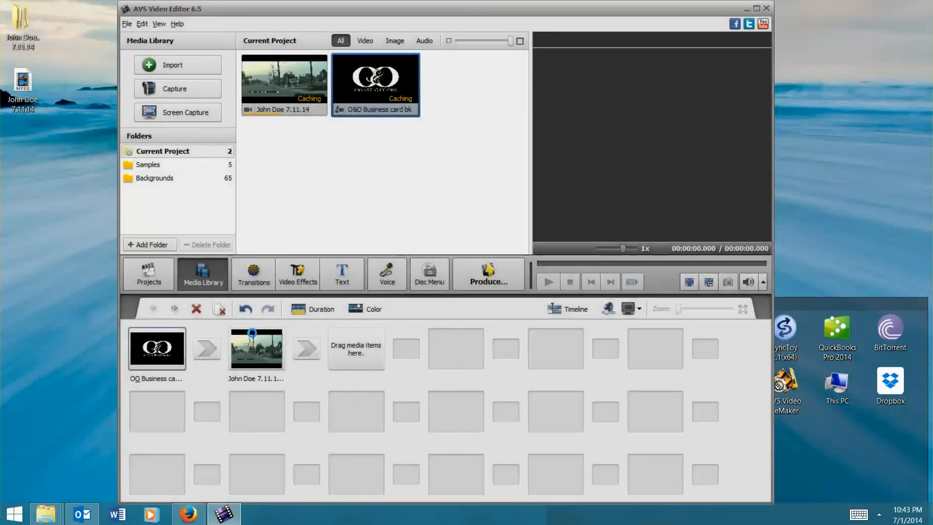
Add a Flip Over Horizontal transition between the logo image and the surveillance video.
left_click(206, 348)
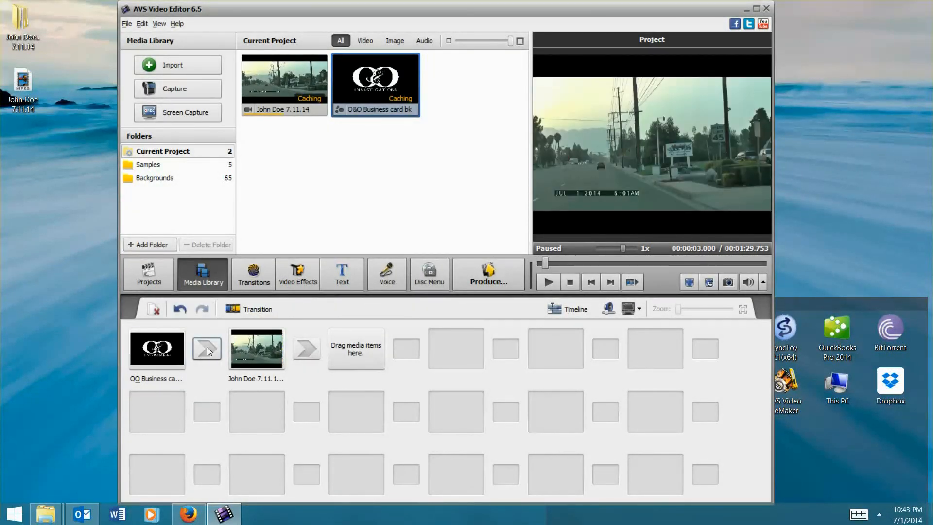
mouse_move(248, 291)
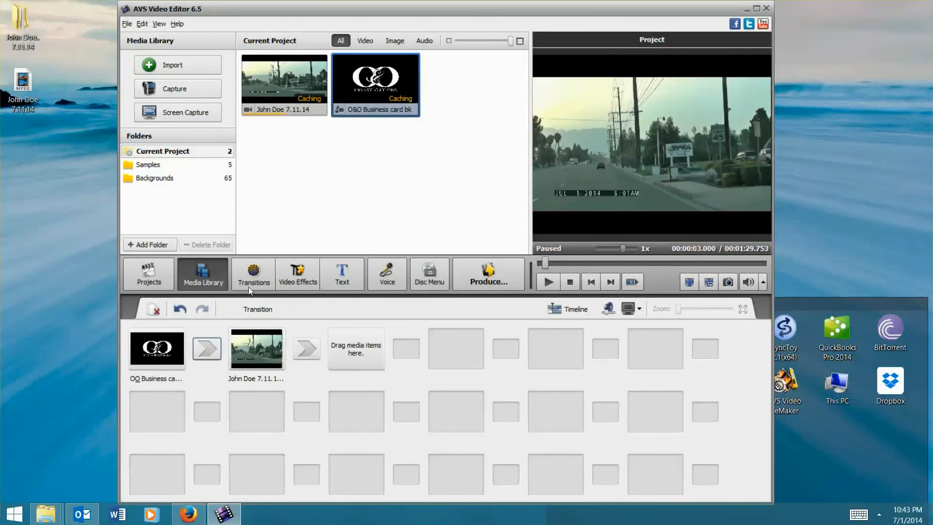
left_click(252, 273)
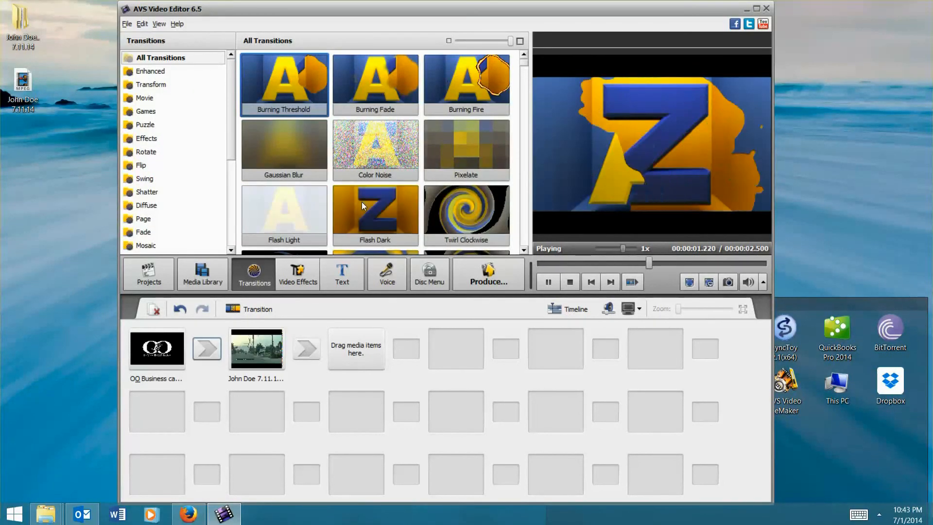
scroll("down", 3)
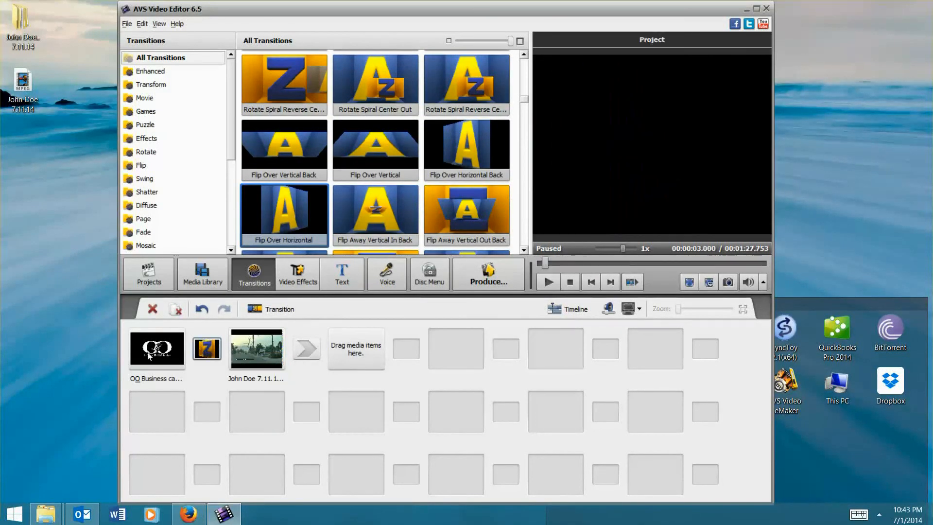
left_click(546, 281)
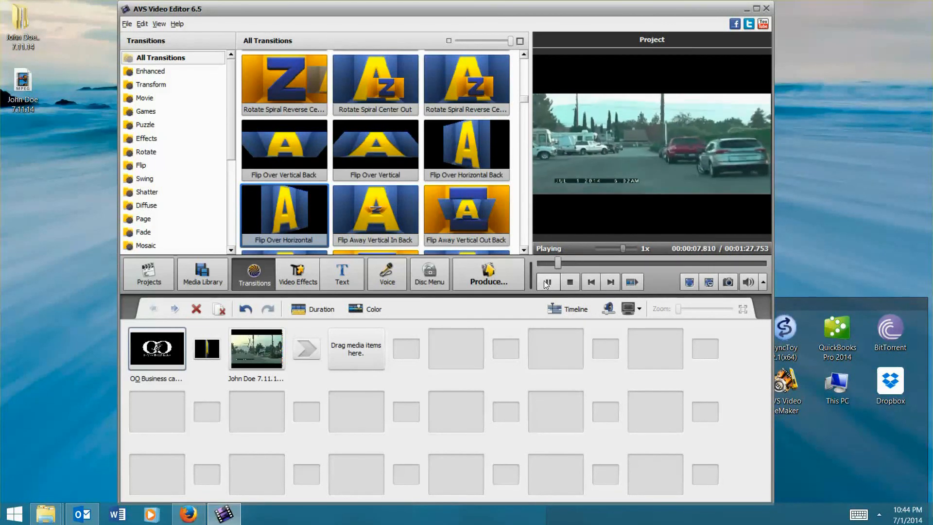
left_click(546, 281)
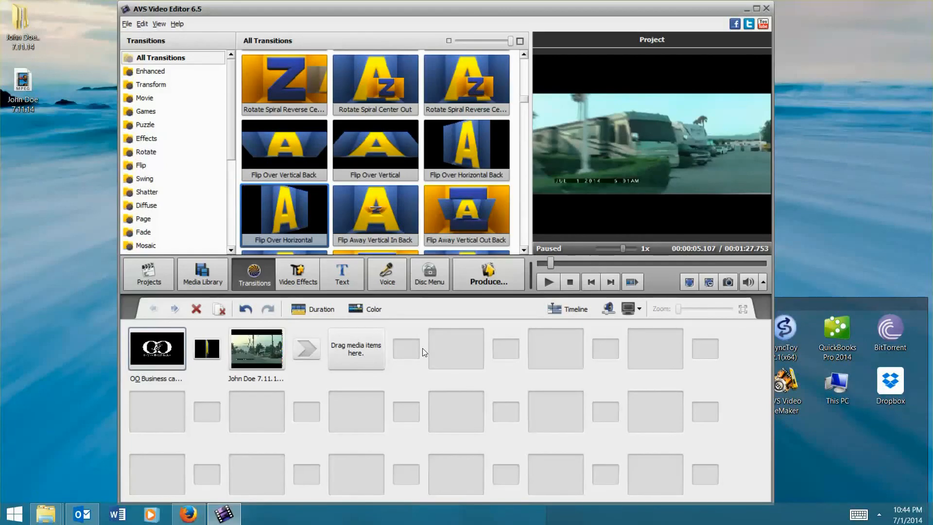
mouse_move(185, 356)
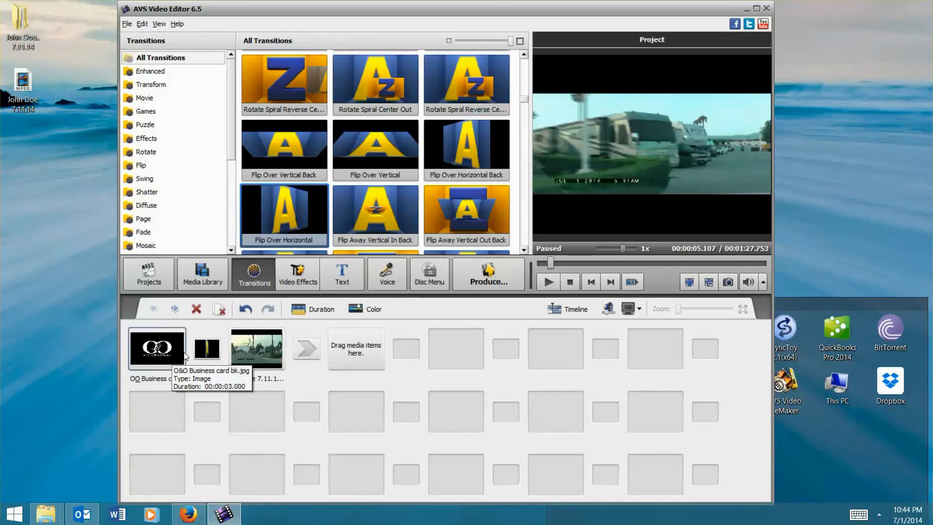
mouse_move(256, 354)
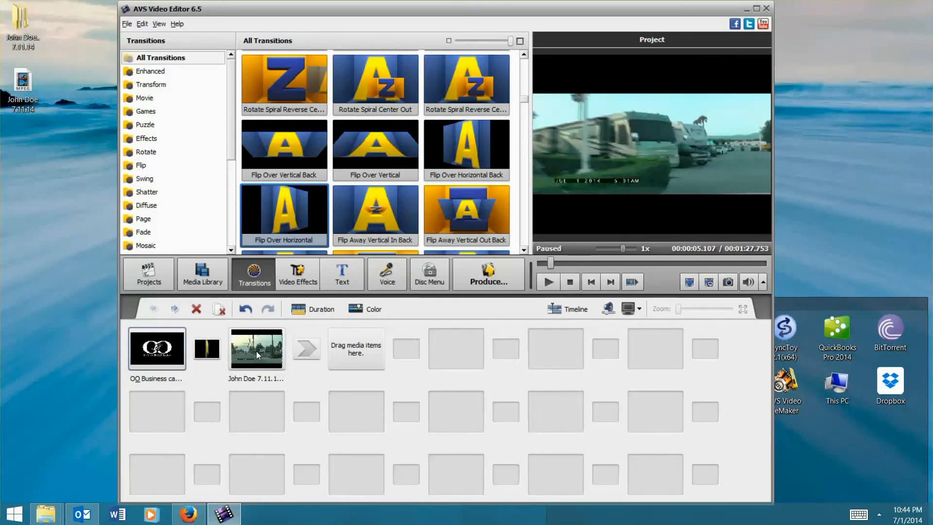
mouse_move(256, 348)
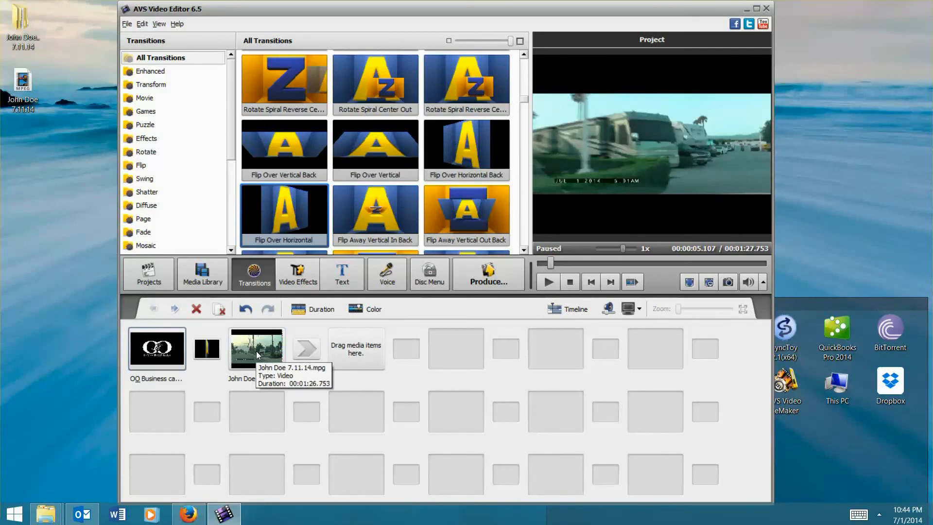
mouse_move(404, 262)
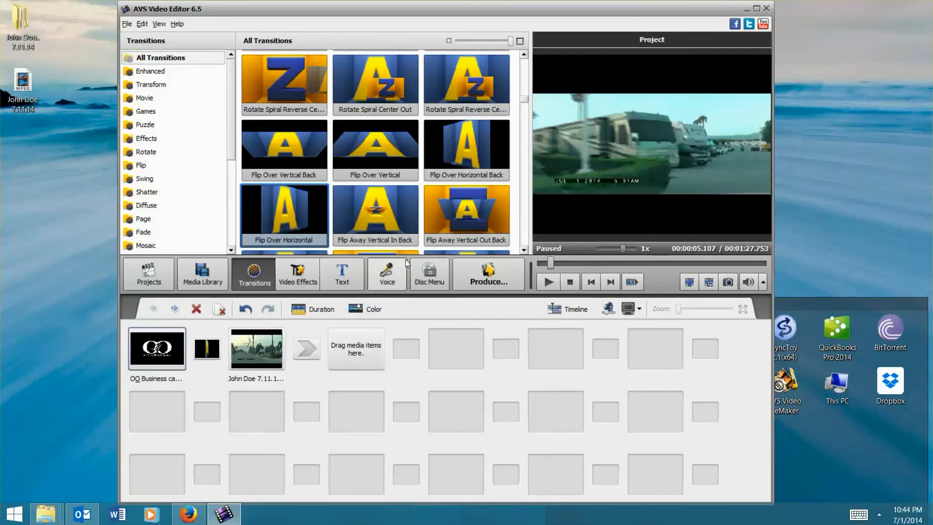
mouse_move(425, 15)
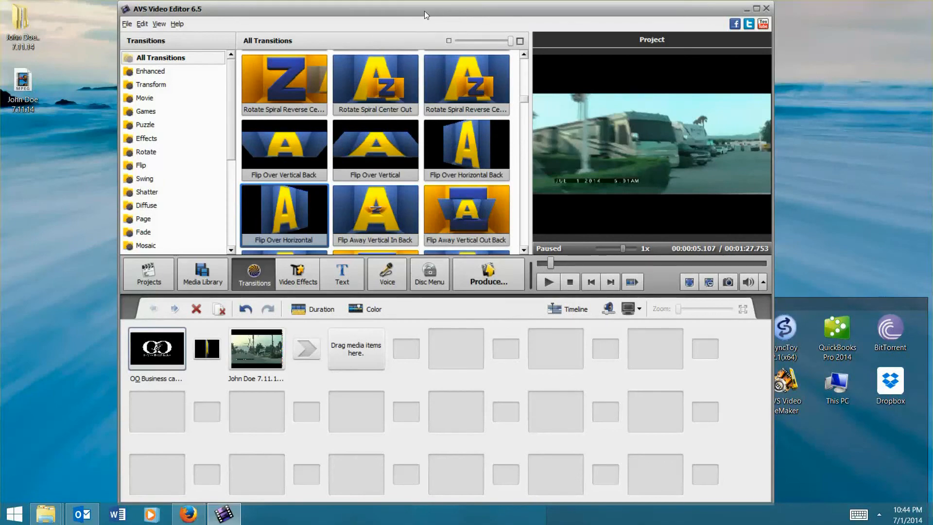
Open Disc Menu and apply the Video menu style.
left_click(374, 273)
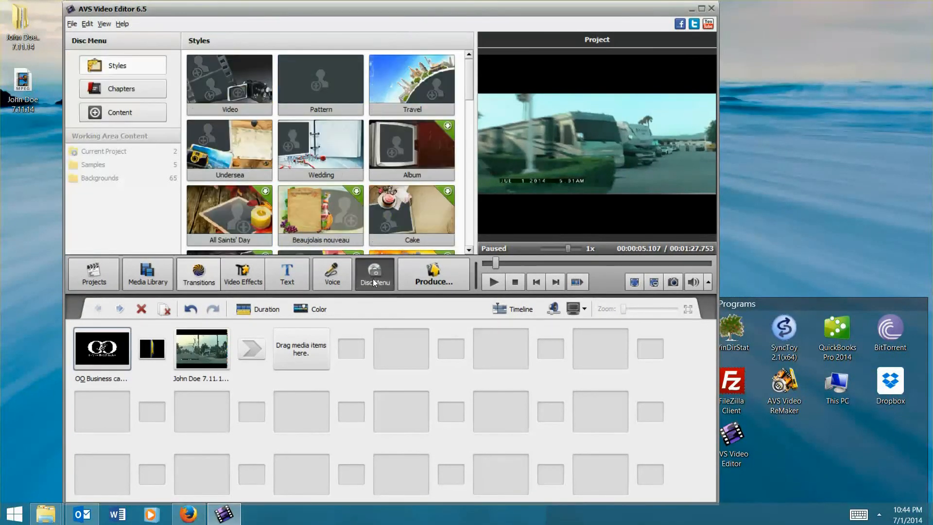
left_click(373, 273)
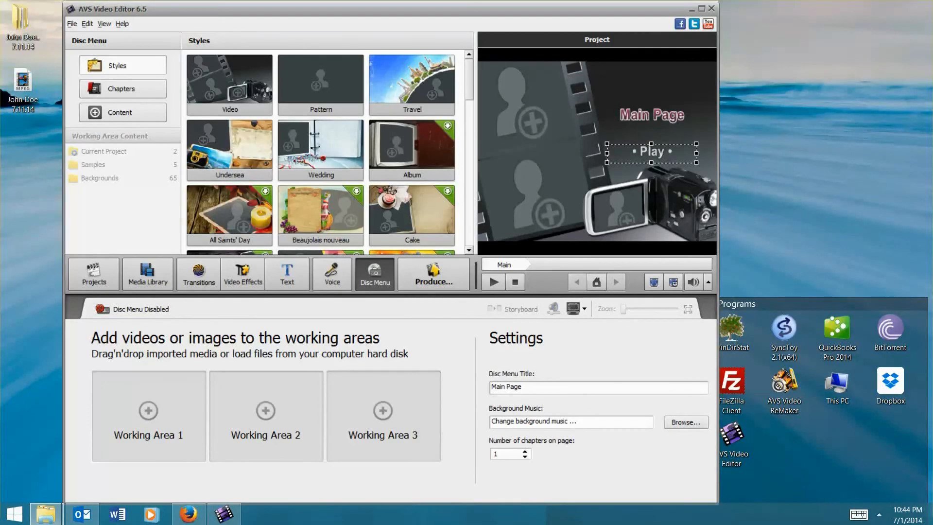
mouse_move(122, 428)
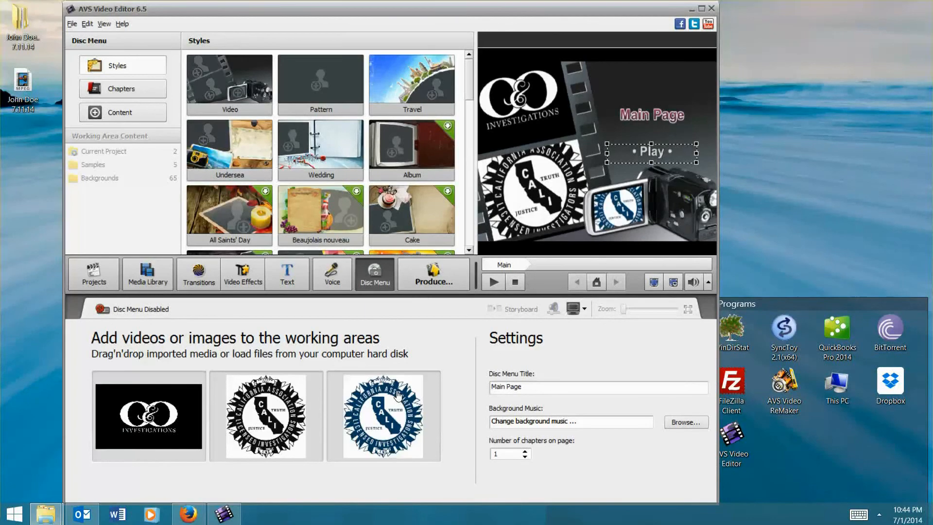
mouse_move(522, 108)
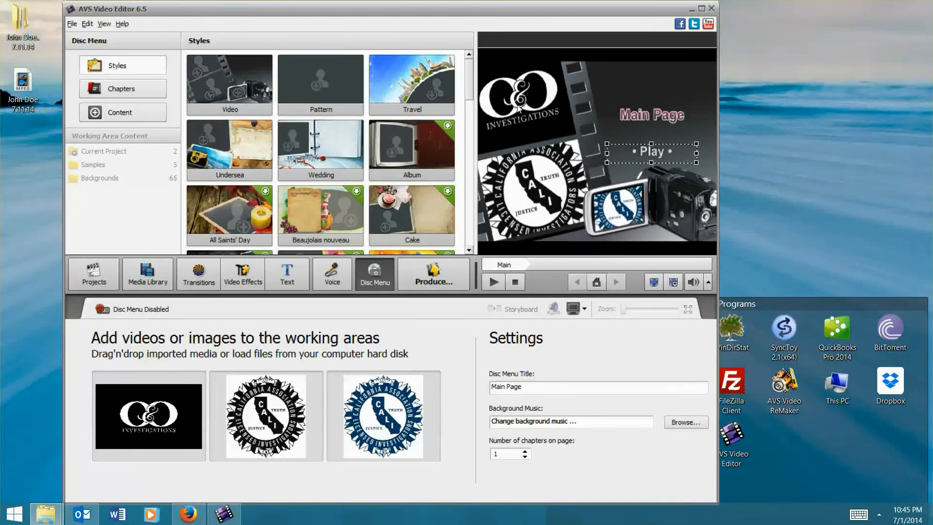
mouse_move(536, 183)
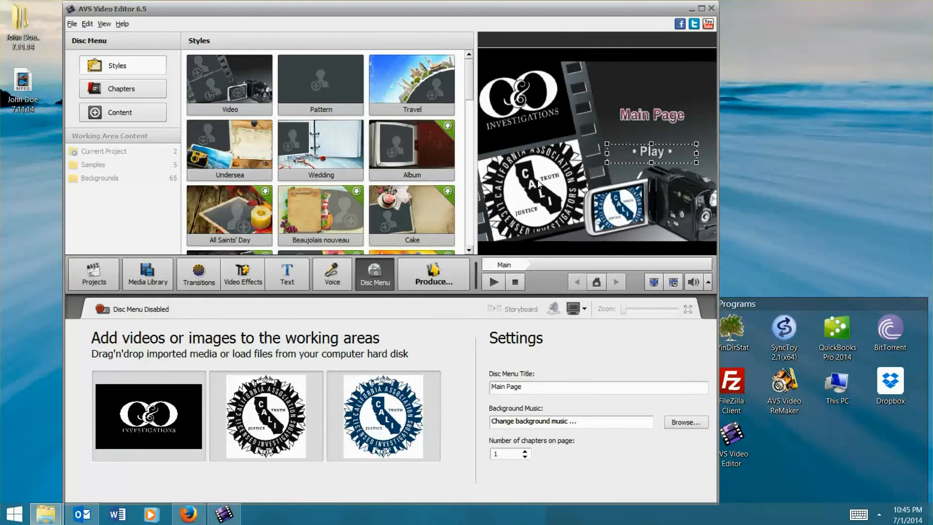
mouse_move(633, 212)
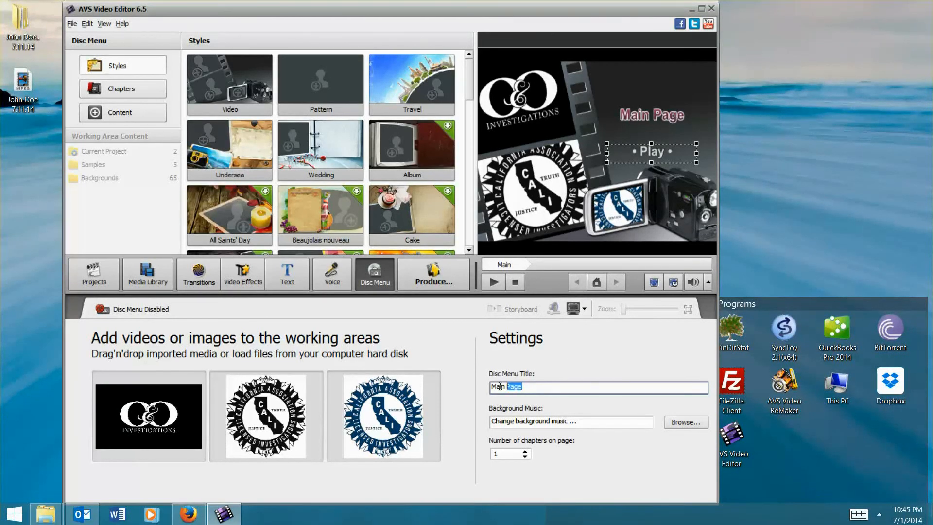
Type 'John Doe Surveillance' as the disc menu title.
type("John D")
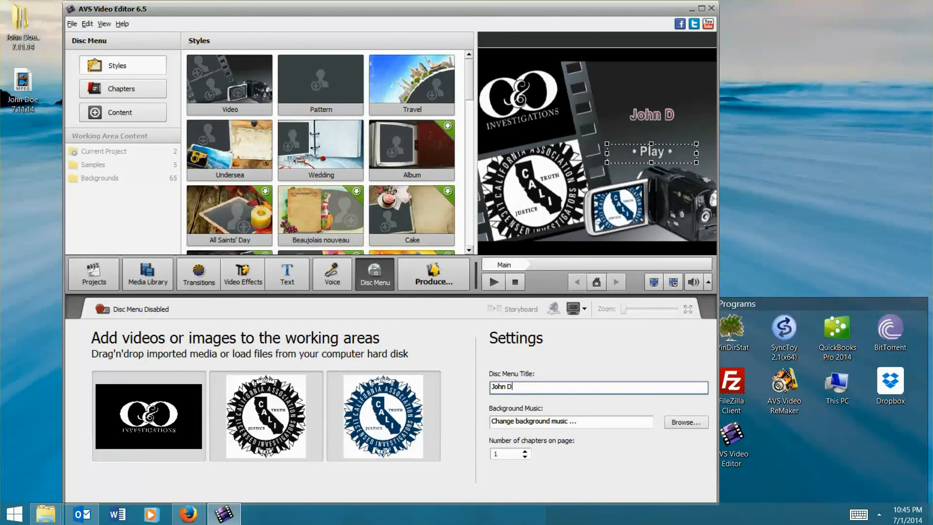
type("oe Surveilln")
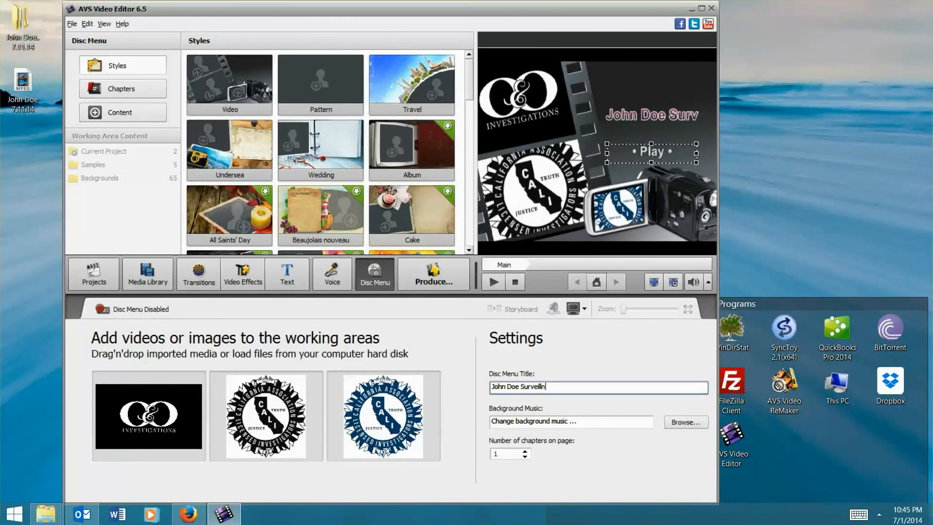
type("ance")
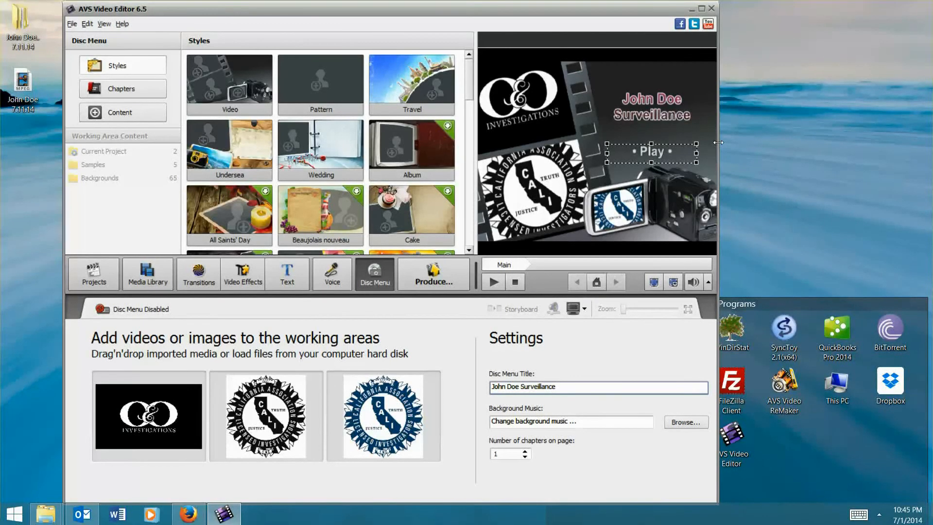
mouse_move(718, 177)
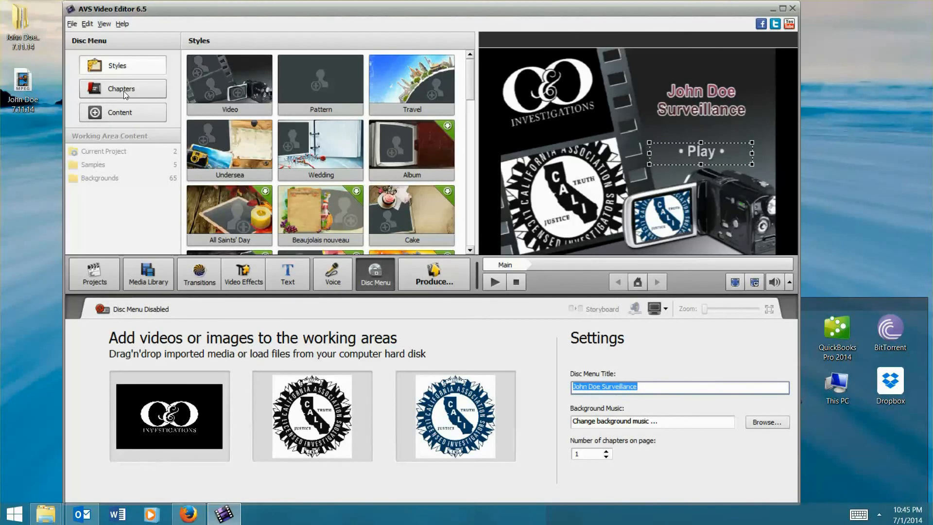
mouse_move(203, 124)
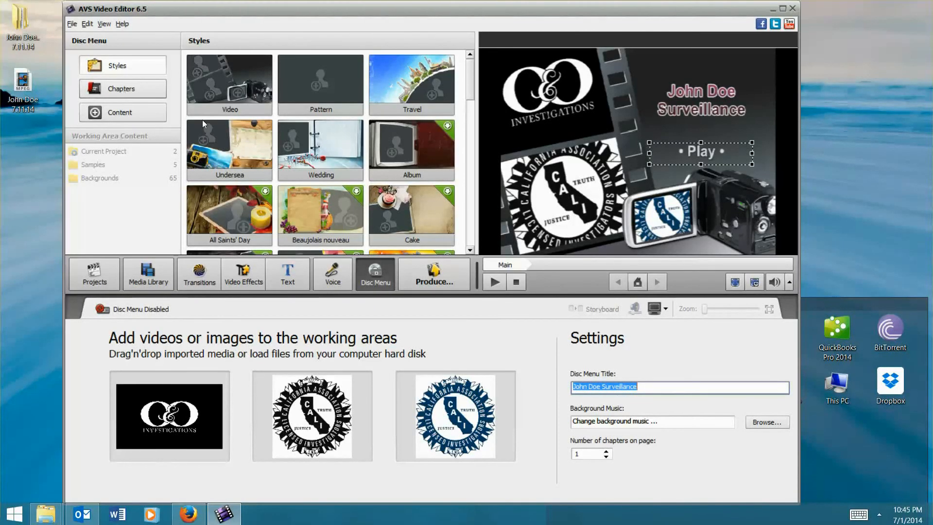
mouse_move(434, 274)
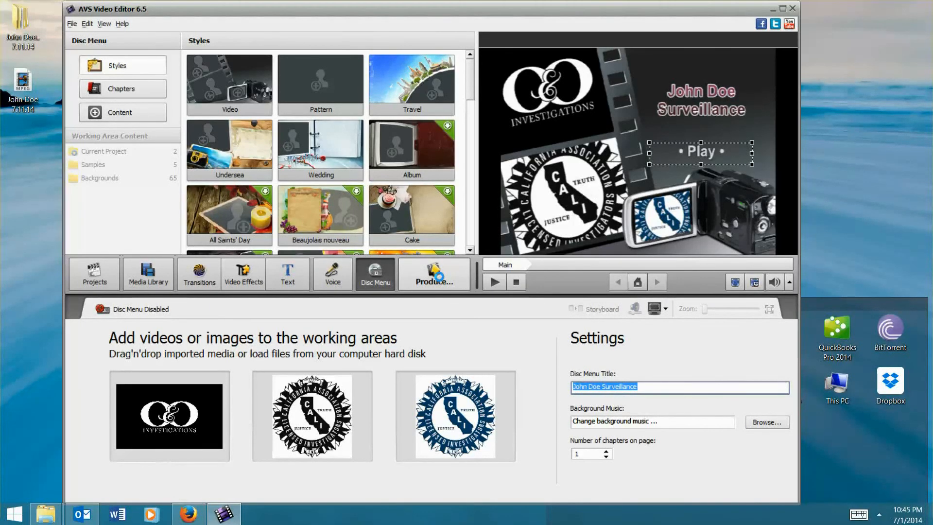
Start Produce with Disc output and the DVD NTSC High Quality profile.
left_click(434, 274)
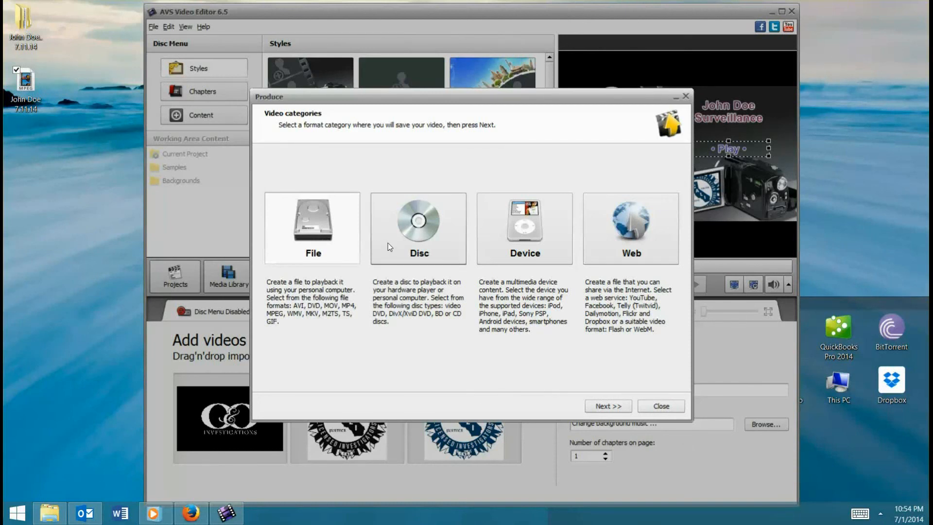
mouse_move(409, 240)
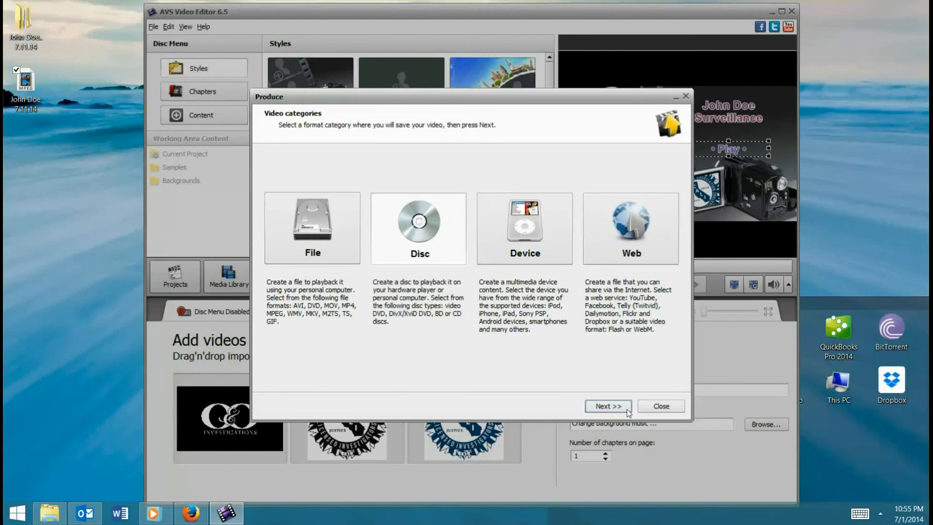
left_click(607, 405)
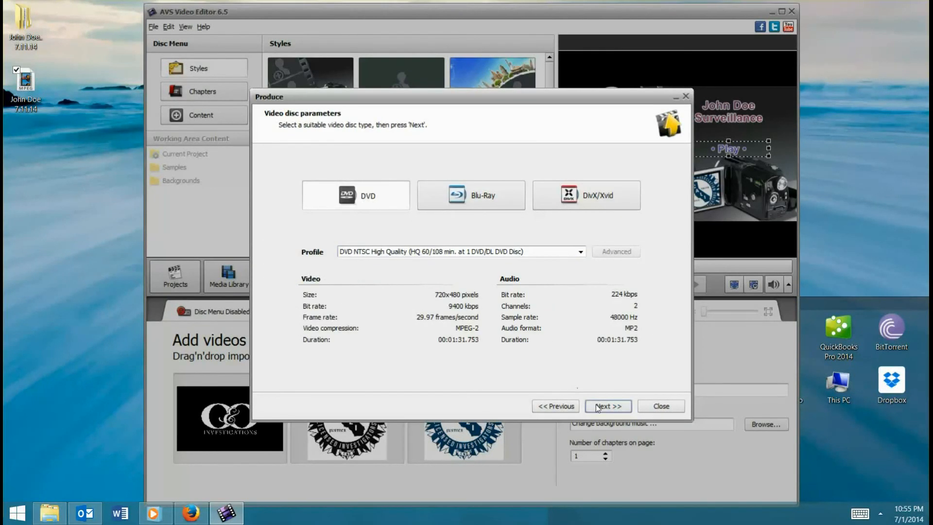
left_click(608, 406)
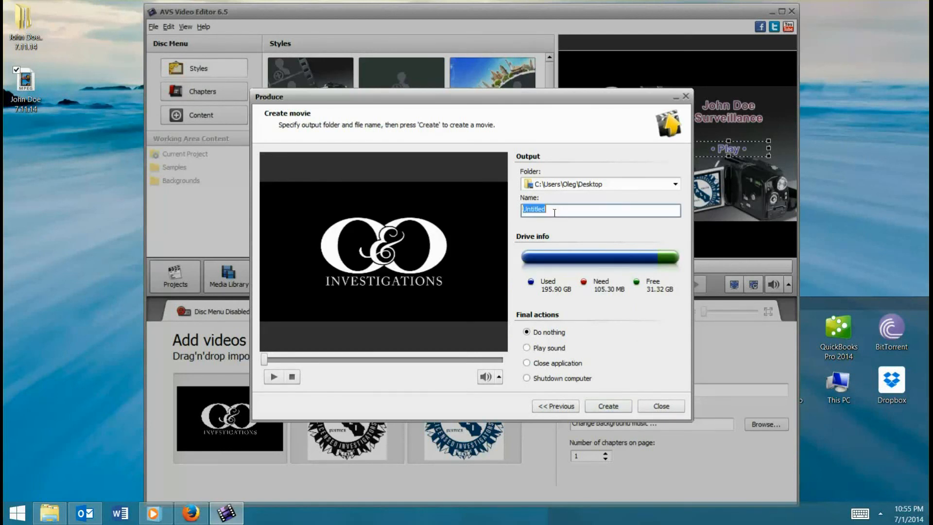
Name the output 'd' and create the DVD movie.
type("d")
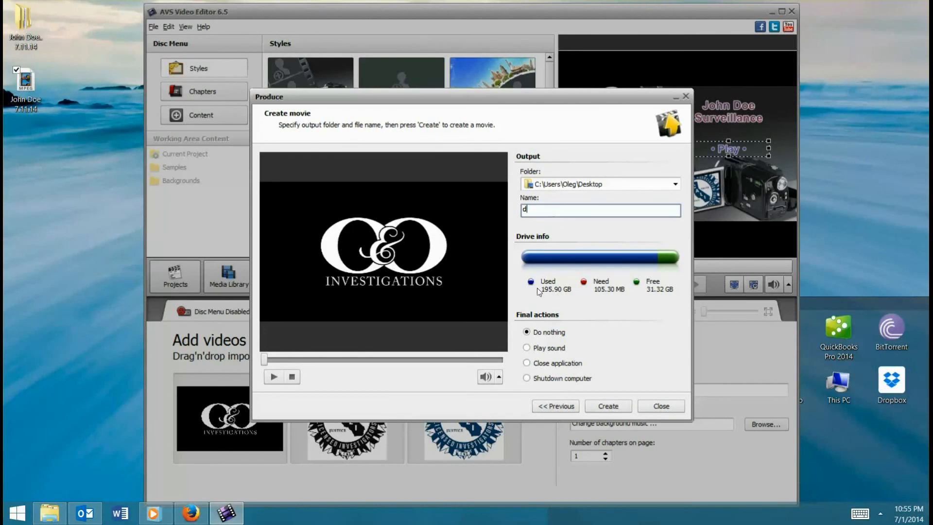
left_click(607, 406)
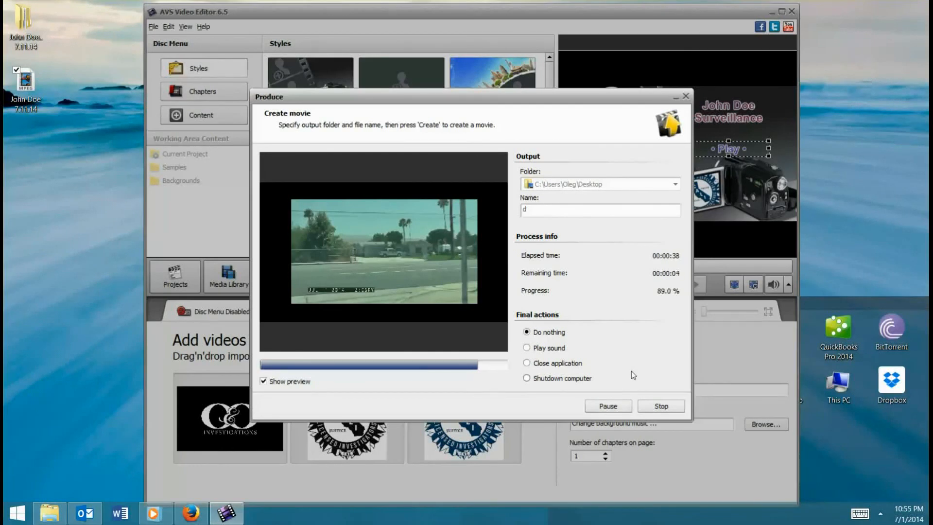
mouse_move(644, 377)
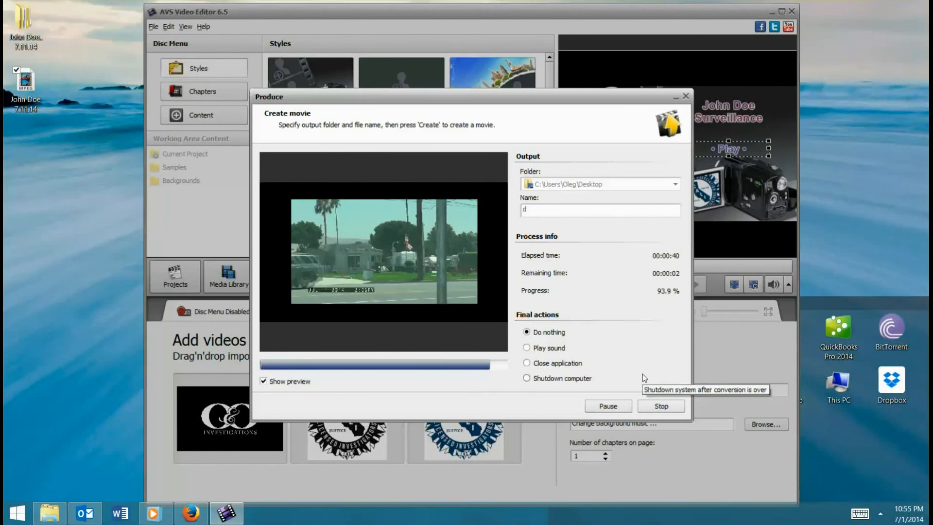